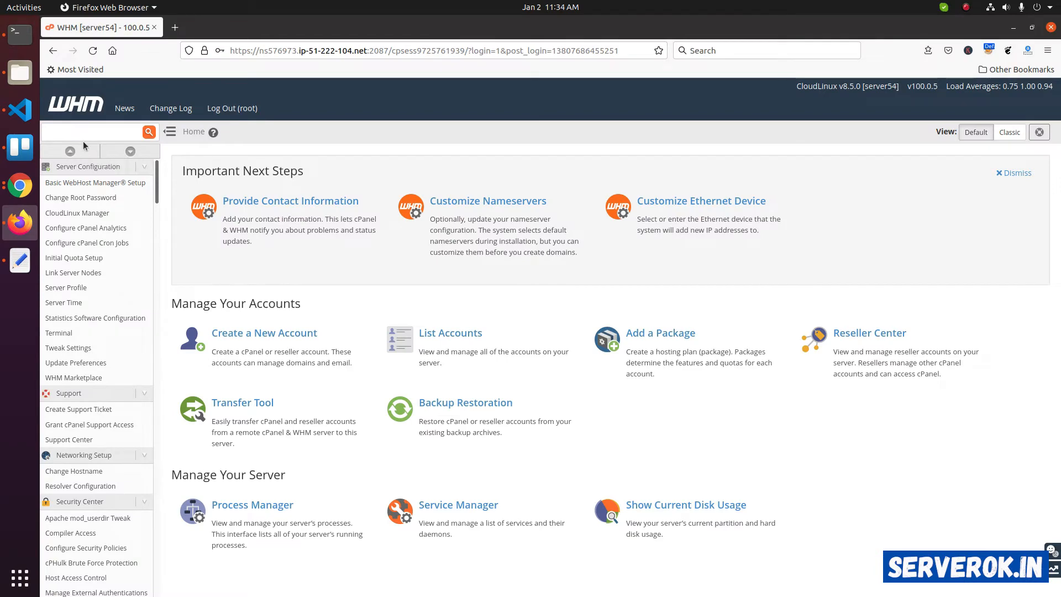
Step: Apply server46.hostonnet.com as the new hostname and review the completed change log
left_click(94, 131)
type("hostna")
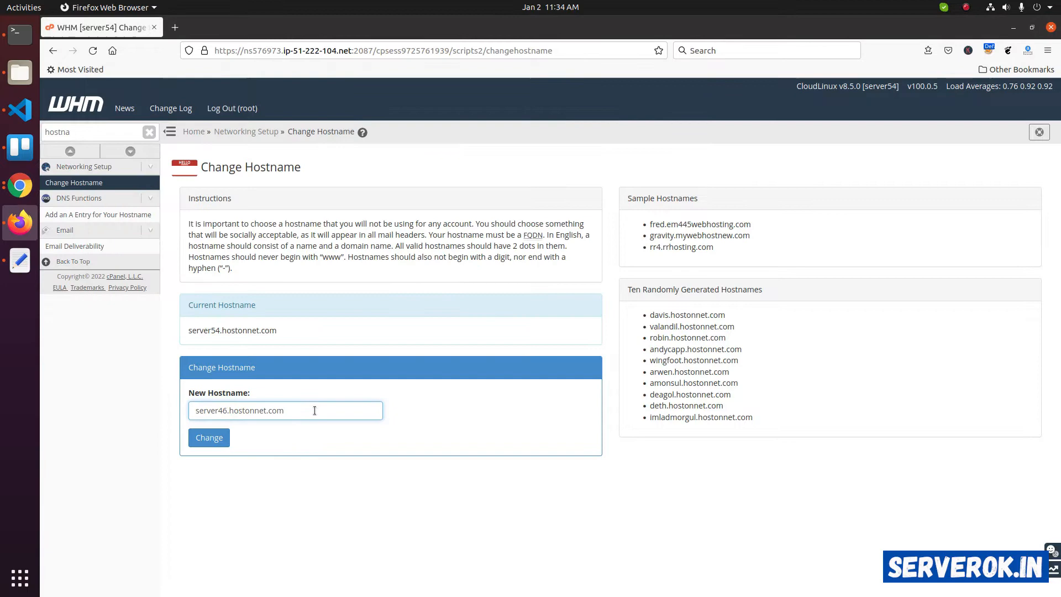
mouse_move(209, 437)
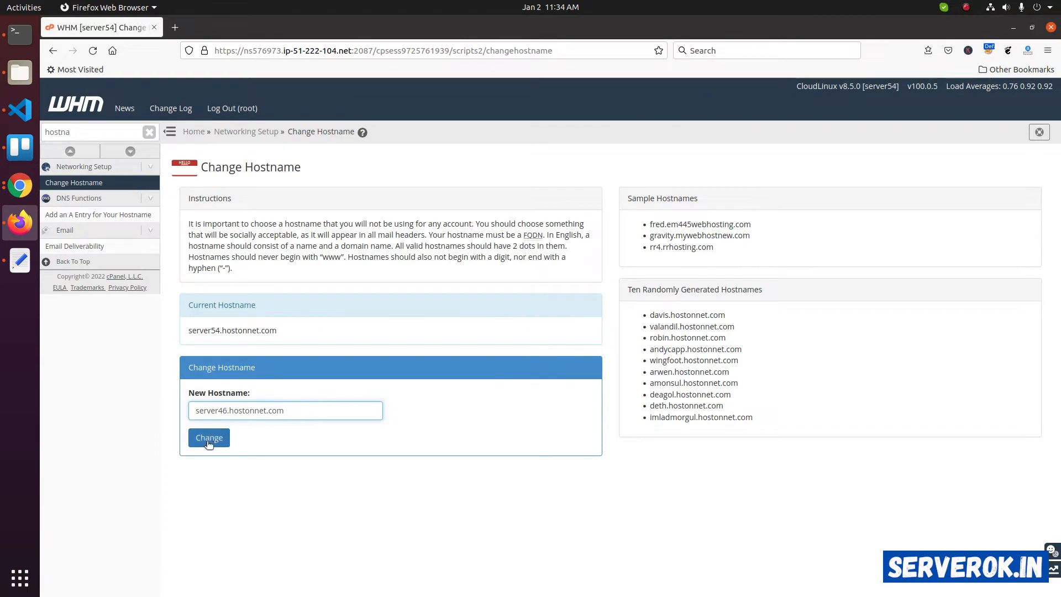
left_click(208, 438)
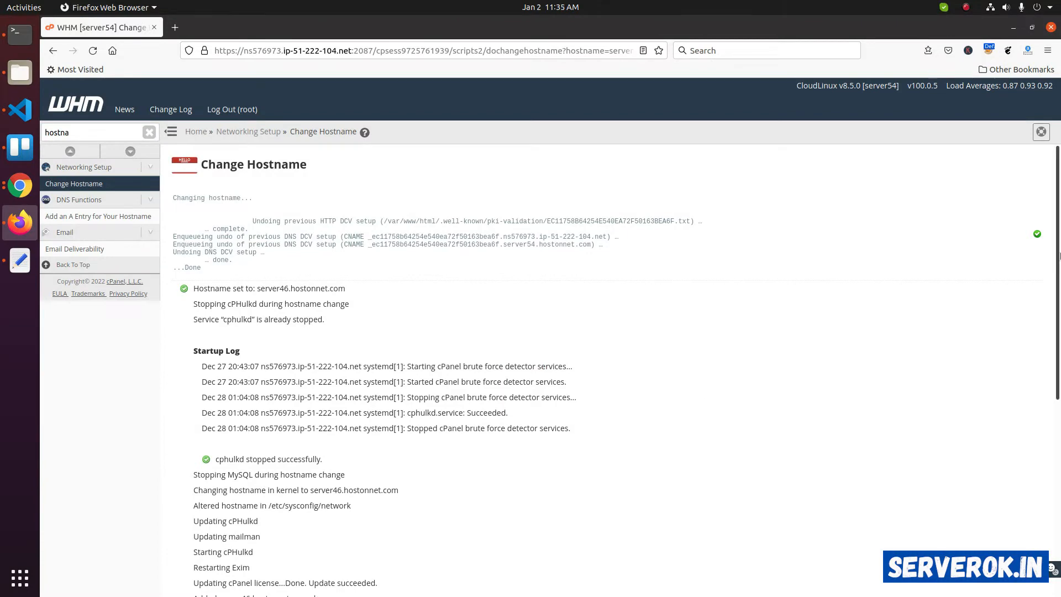
scroll("down", 3)
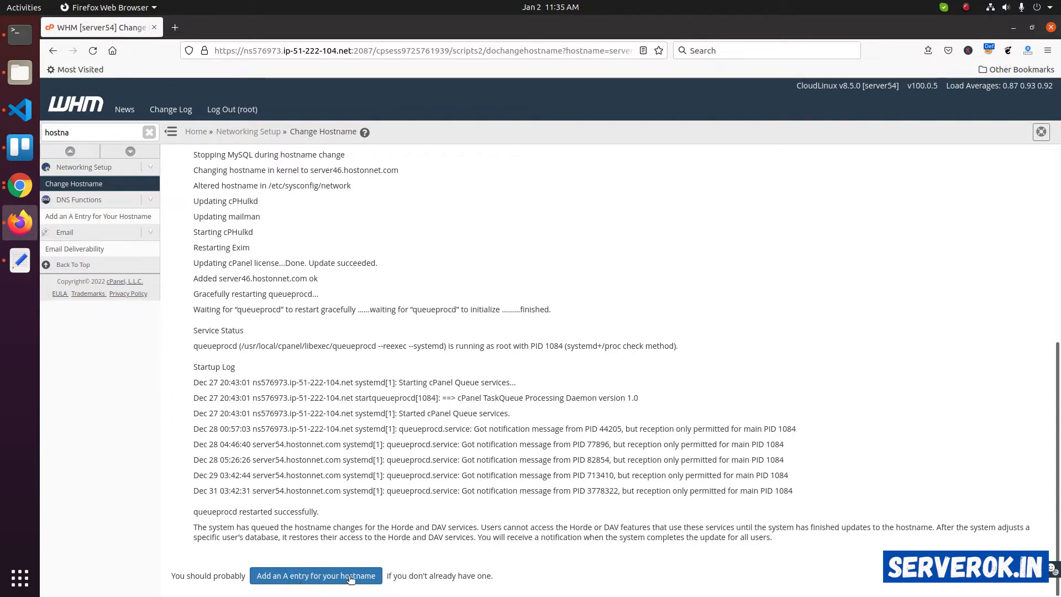
Step: Submit an A entry for server46.hostonnet.com at 51.222.104.42 and select the hostname in the result
left_click(315, 575)
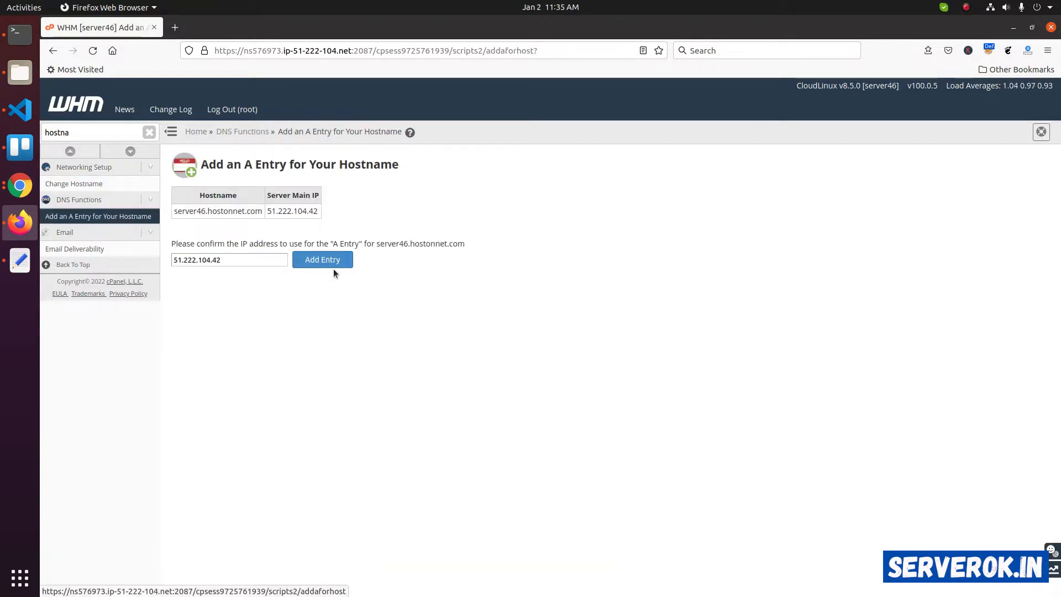
left_click(322, 259)
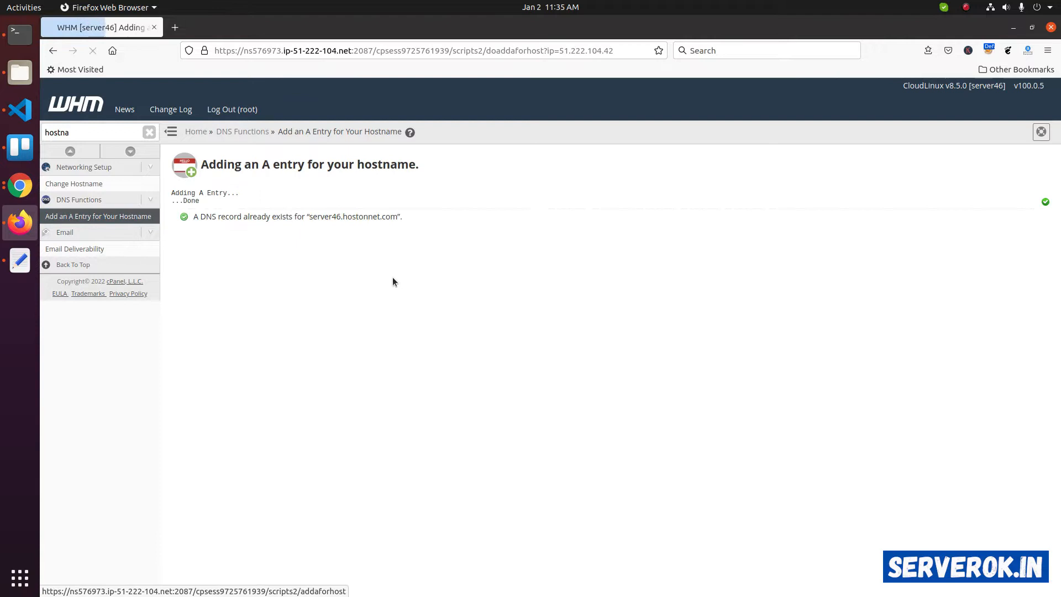
left_click(53, 50)
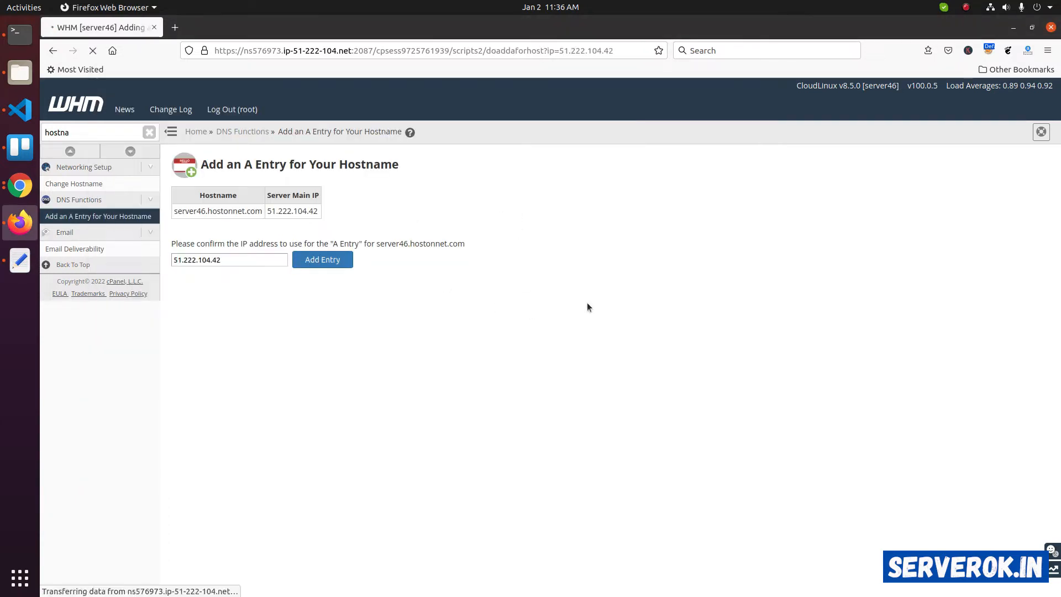
left_click(322, 259)
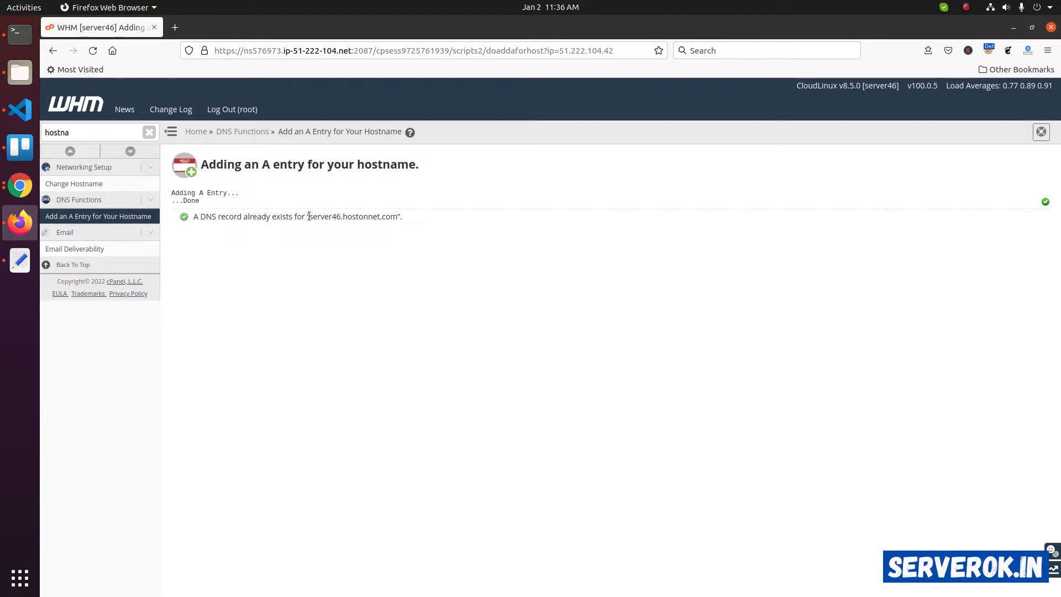
double_click(353, 217)
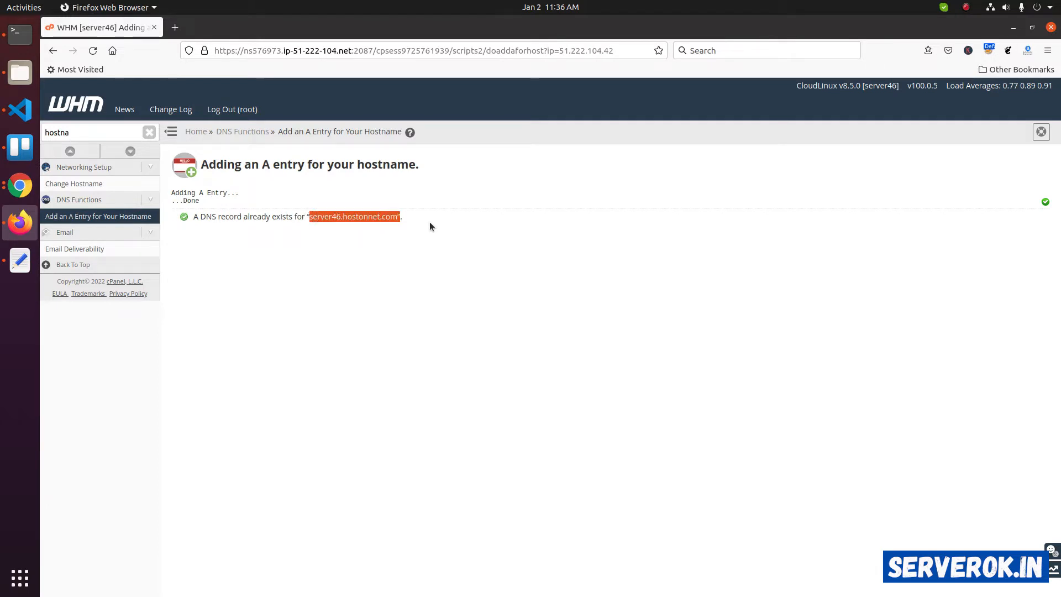
mouse_move(379, 215)
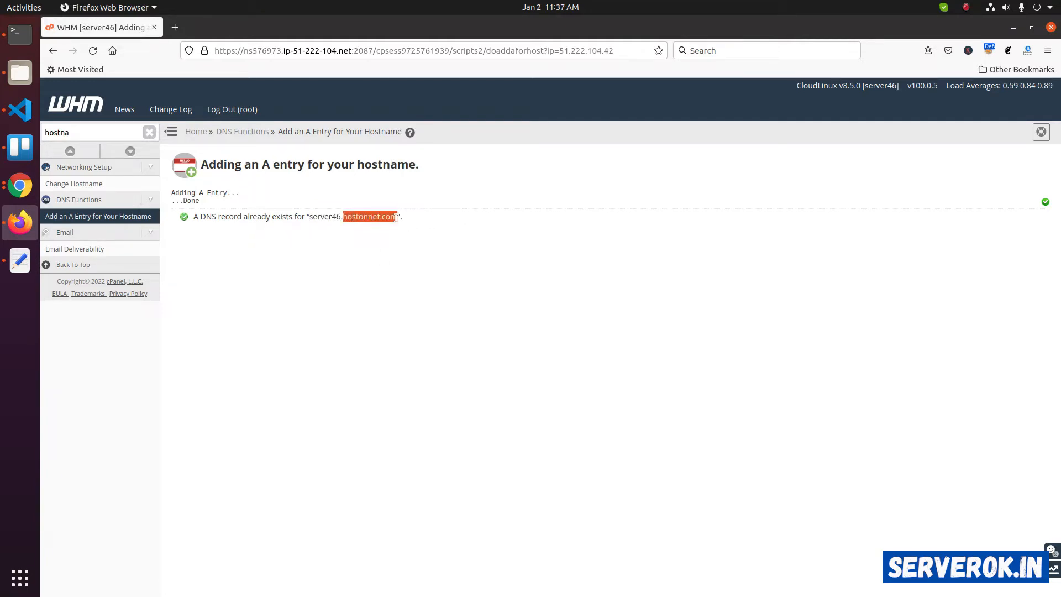
mouse_move(518, 245)
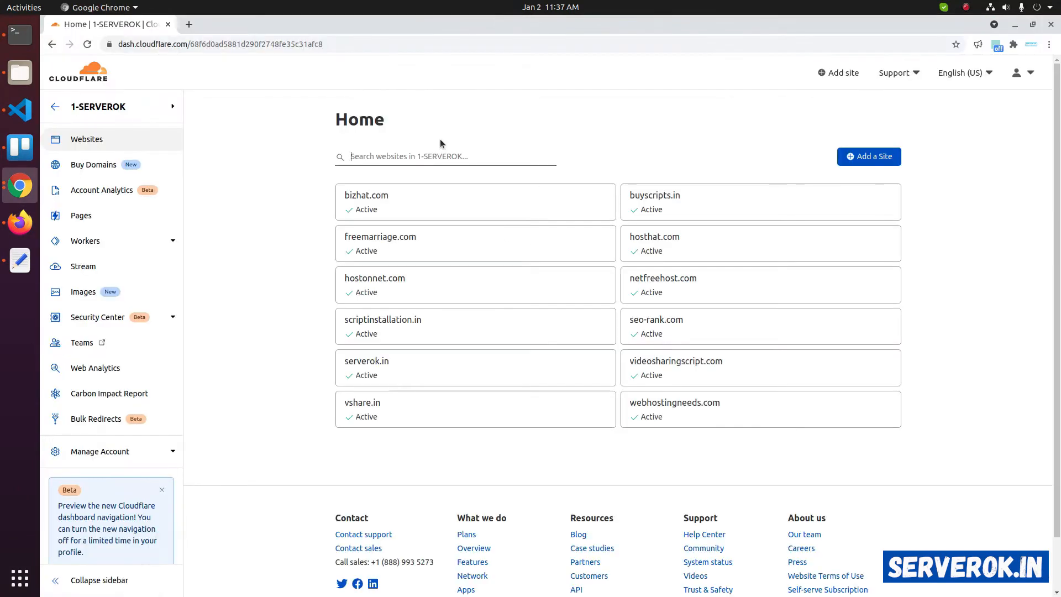
Step: Filter hostonnet.com DNS records for server46 and delete the 149.56.240.40 A record
type("hostonne")
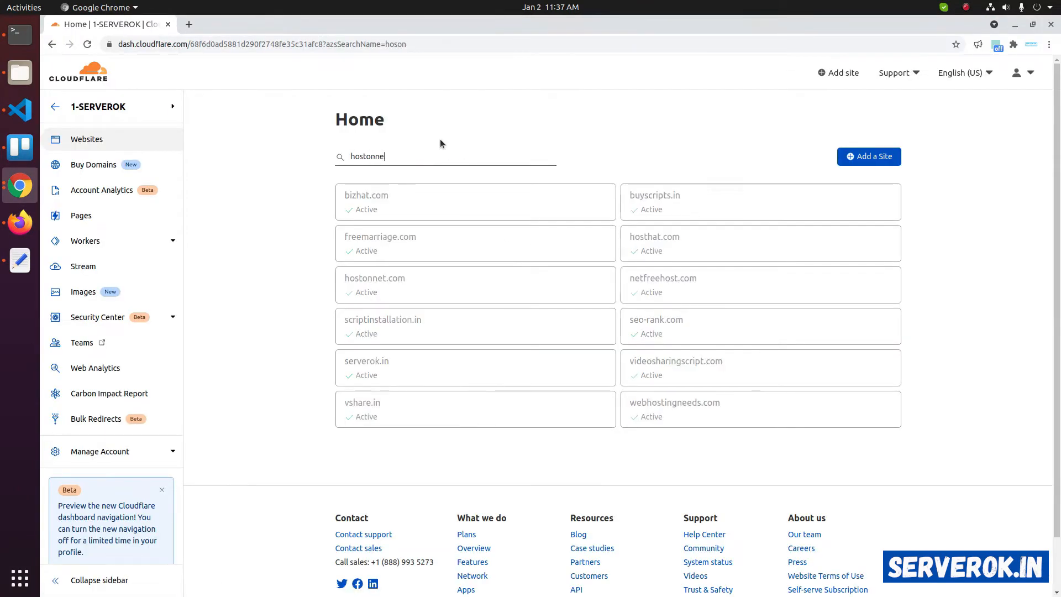
left_click(375, 278)
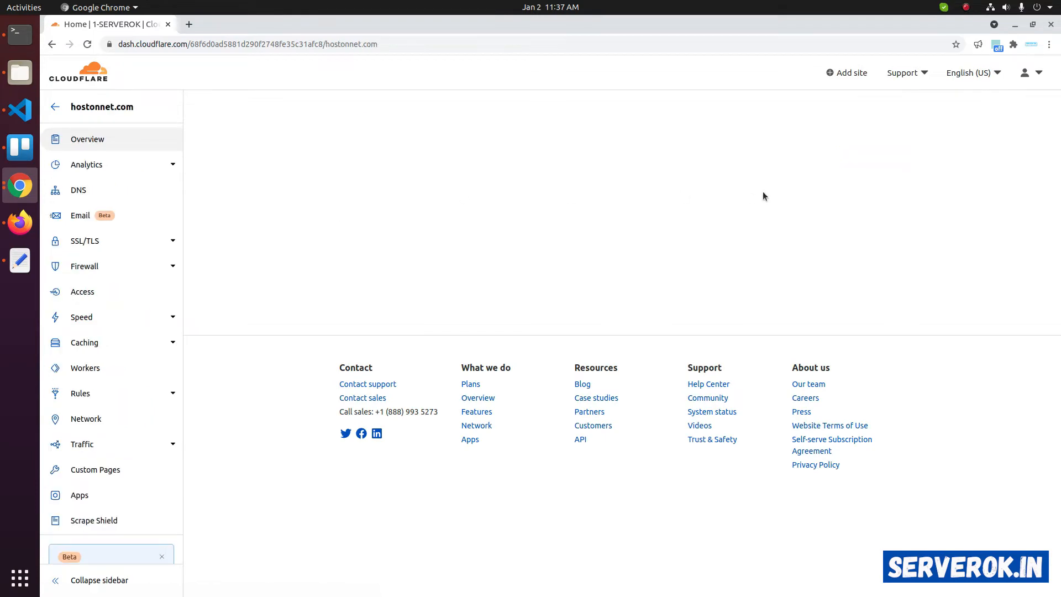
left_click(78, 190)
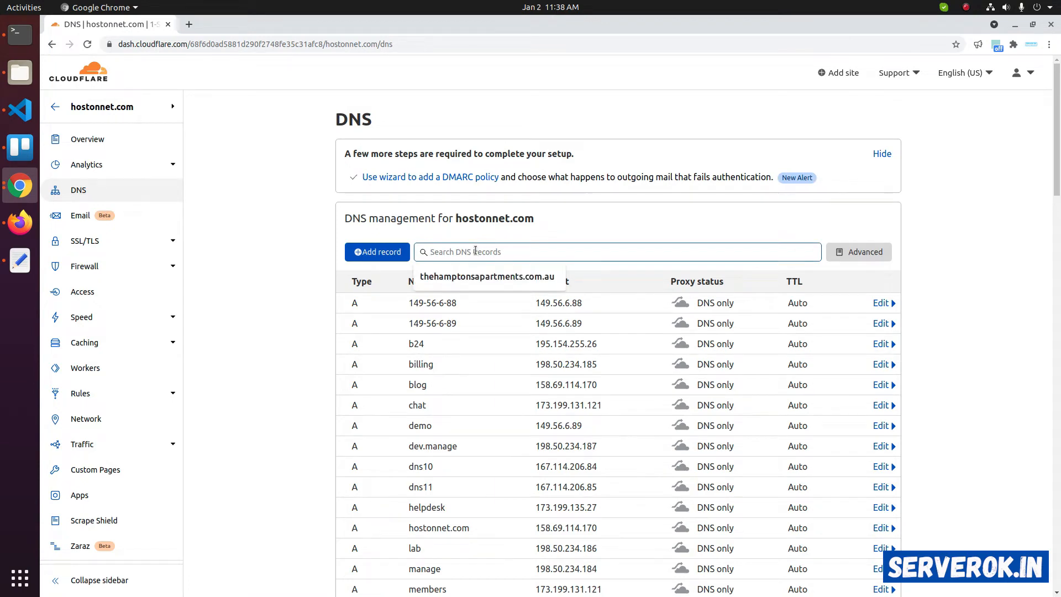
type("server")
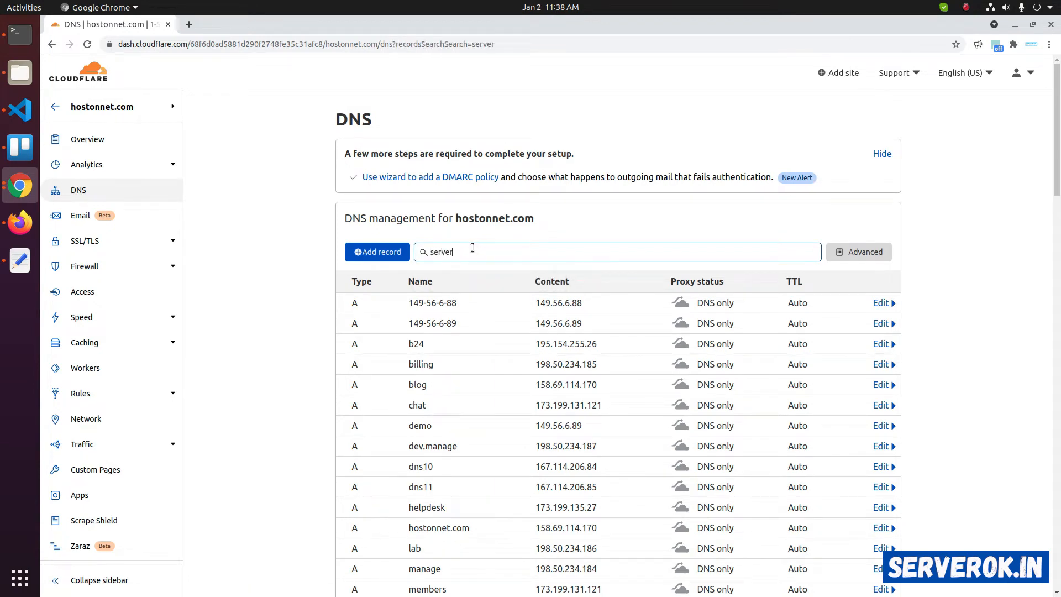
type("46")
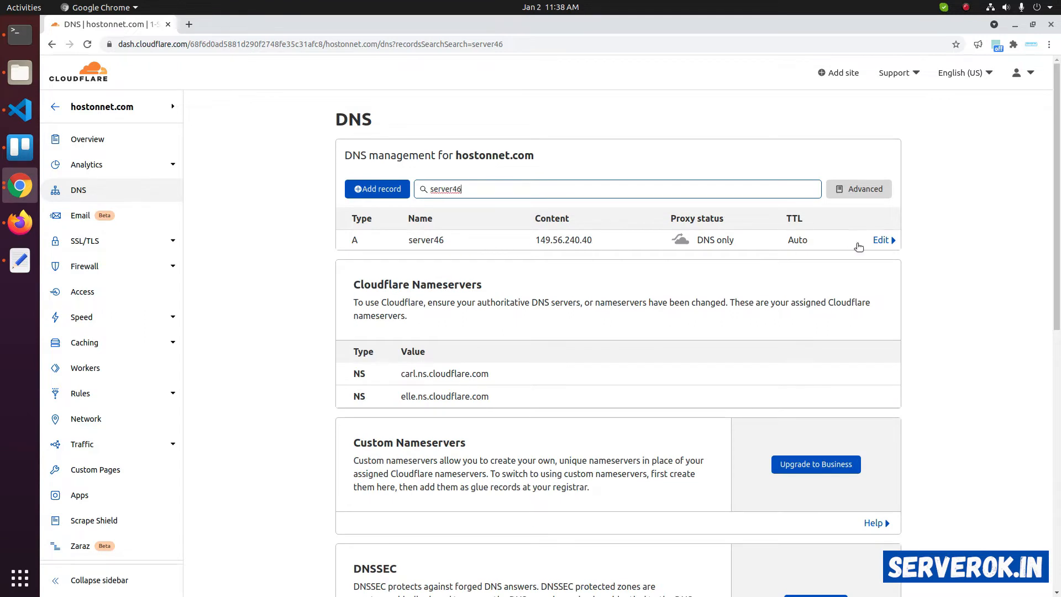
left_click(880, 239)
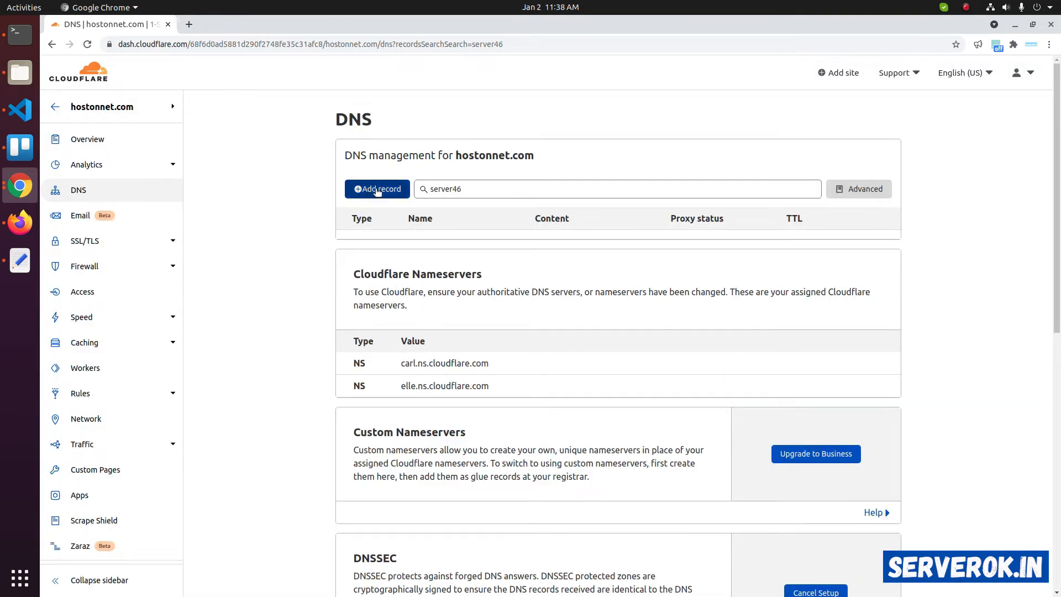
Step: Create a DNS-only A record named server46 with IPv4 51.222.104.42
left_click(377, 189)
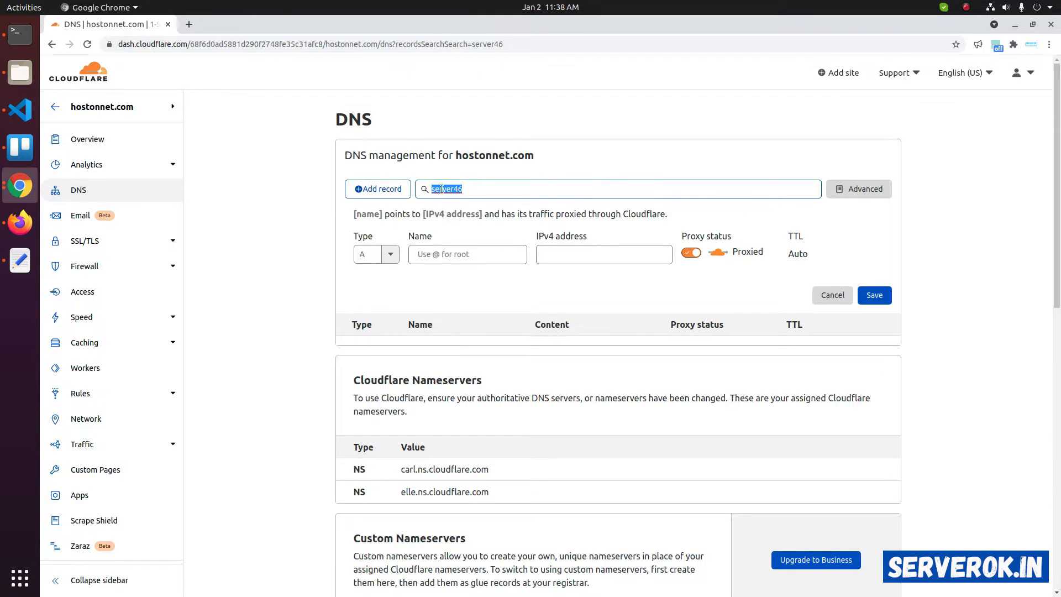
left_click(467, 253)
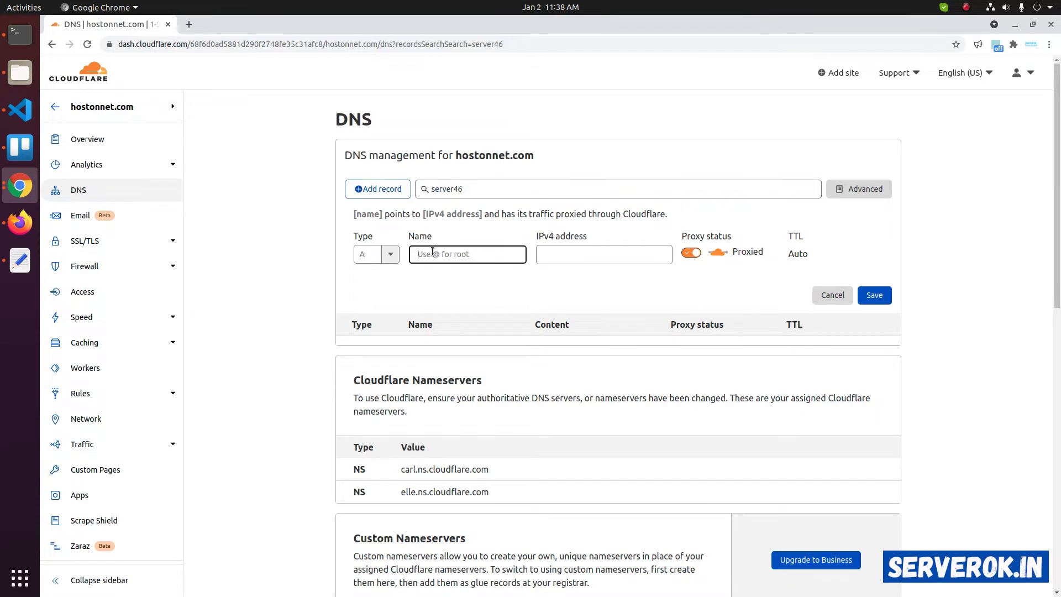
type("server")
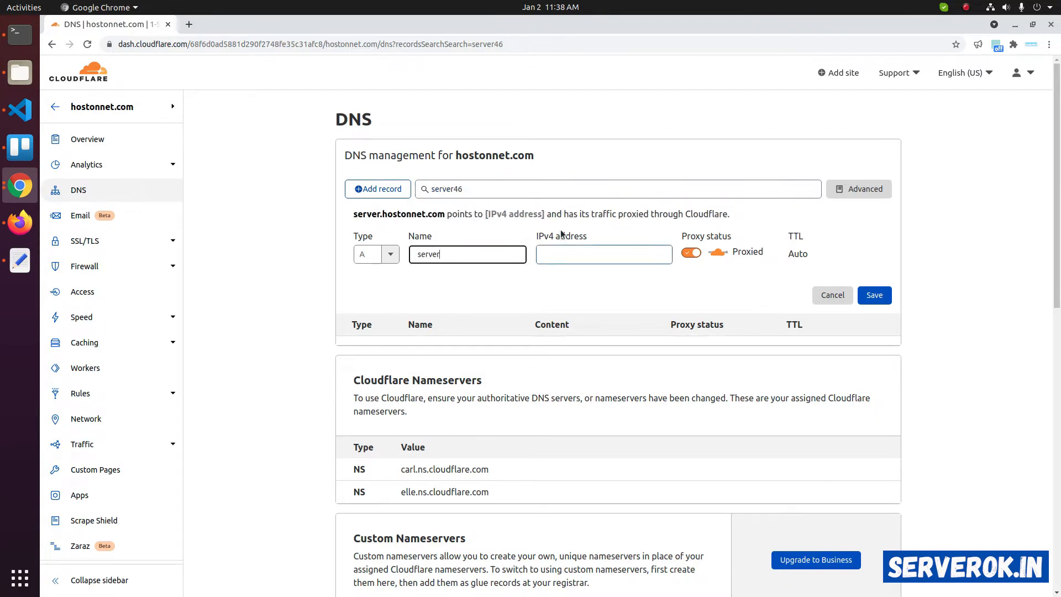
left_click(603, 254)
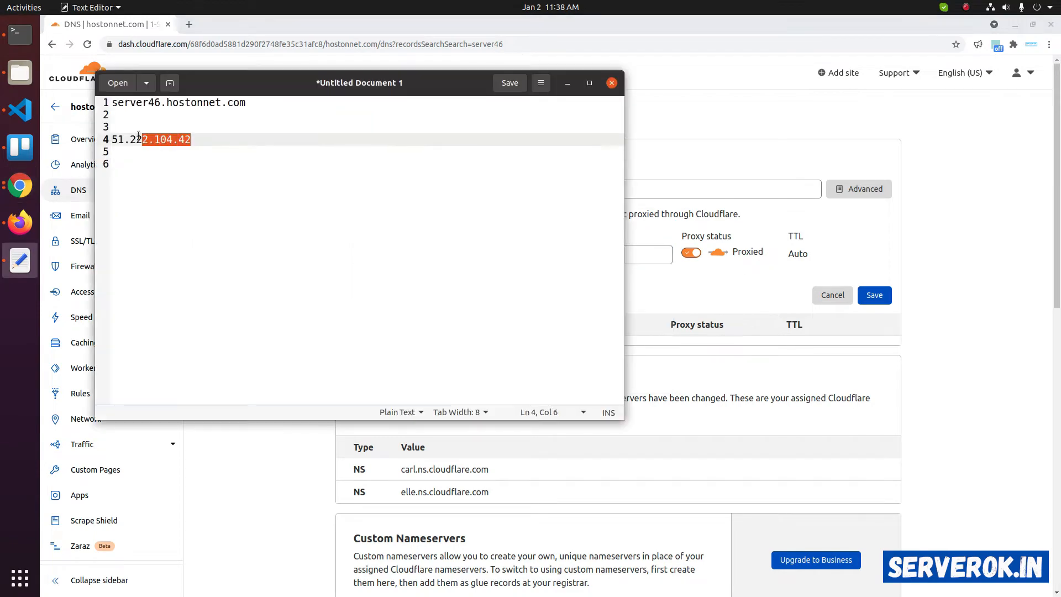
left_click(612, 83)
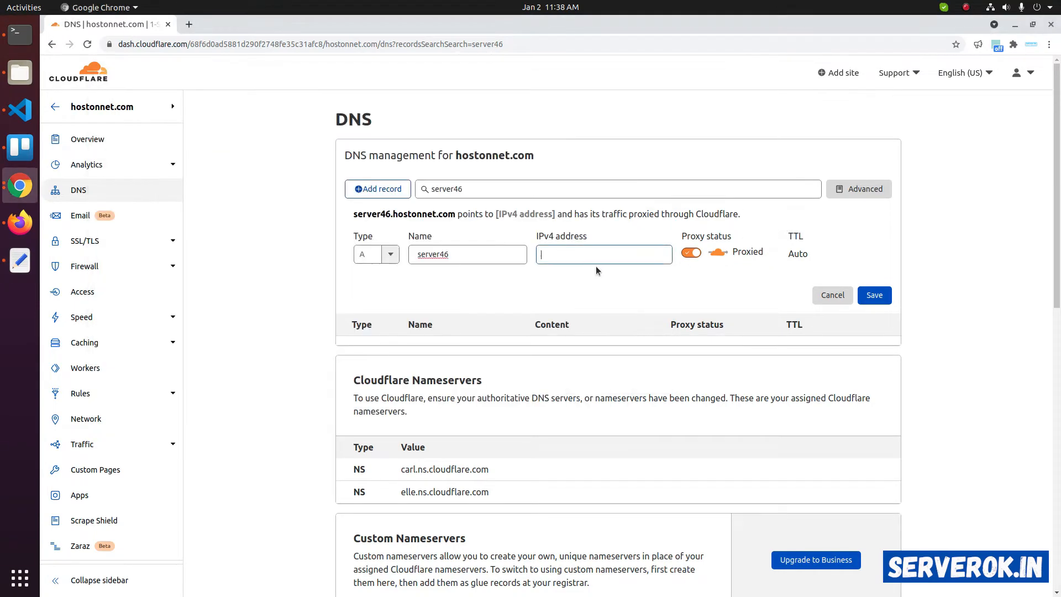
type("51.222.104.42")
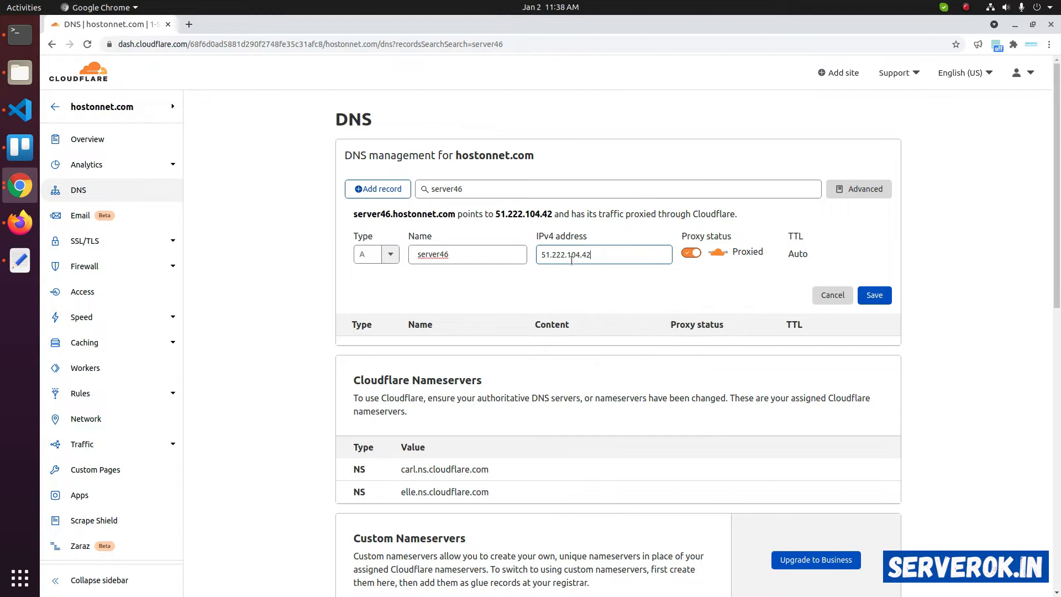
mouse_move(630, 283)
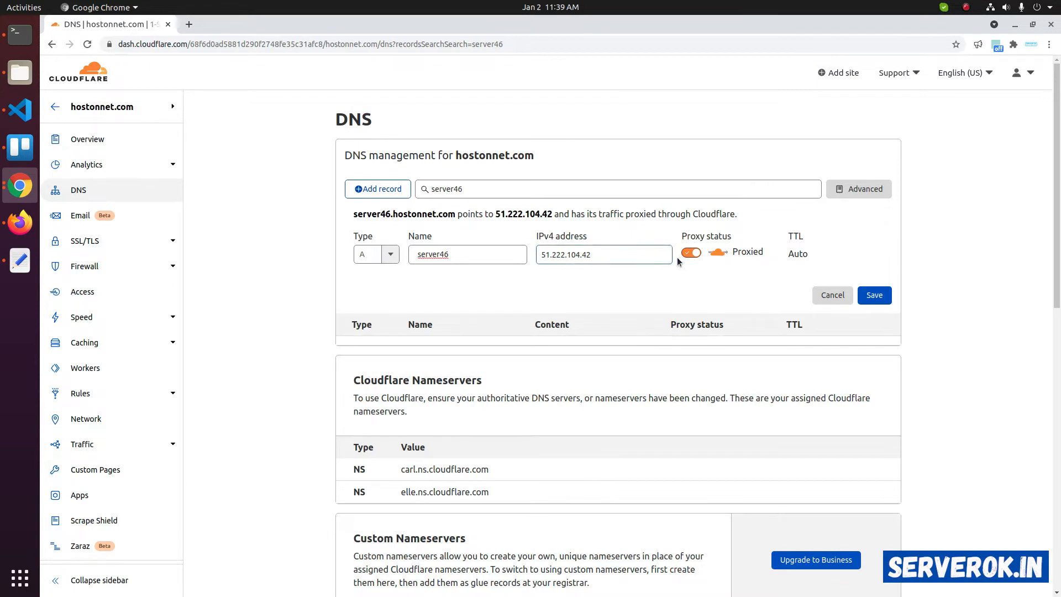
left_click(691, 252)
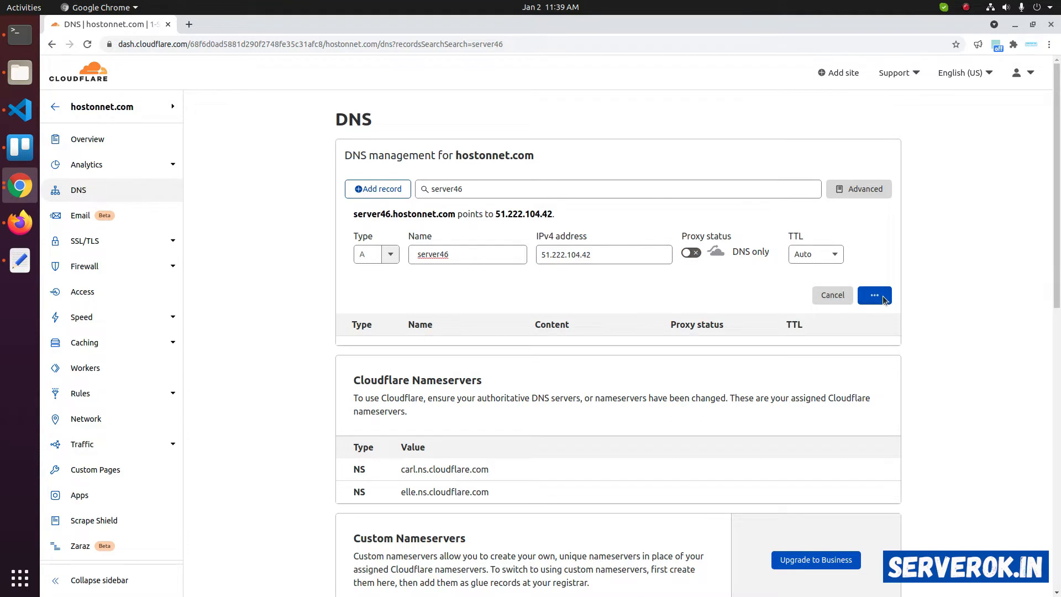
left_click(874, 295)
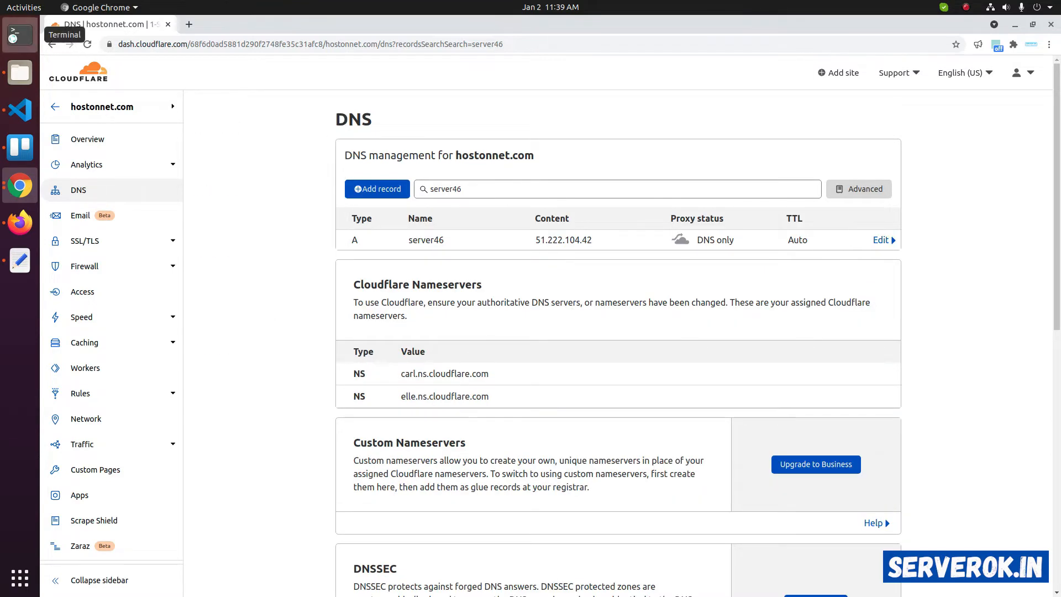
Step: Run nslookup server46.hostonnet.com in Terminal and confirm it returns 51.222.104.42
left_click(19, 34)
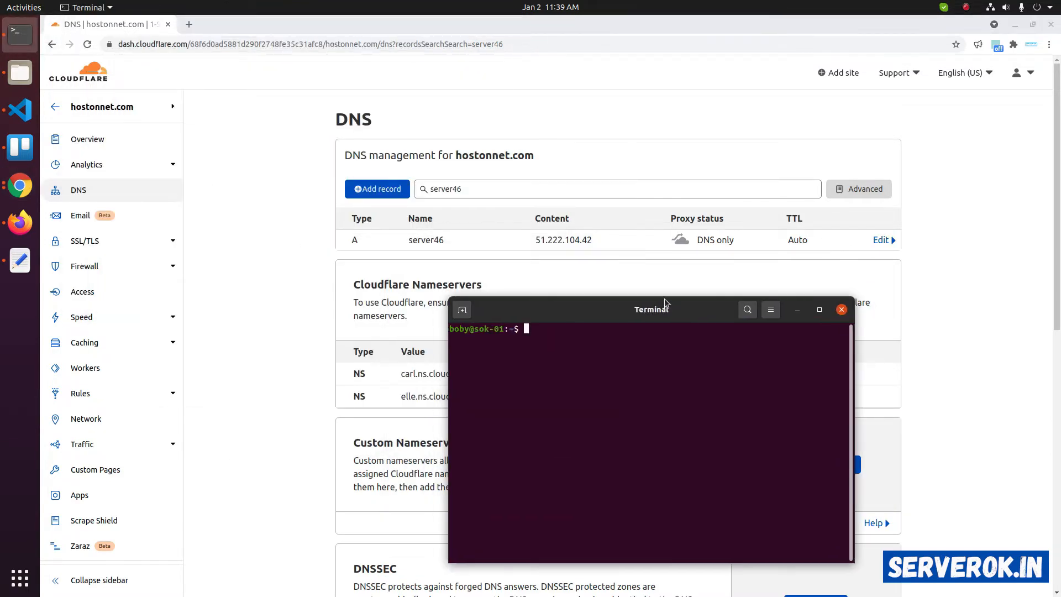
type("nsloo")
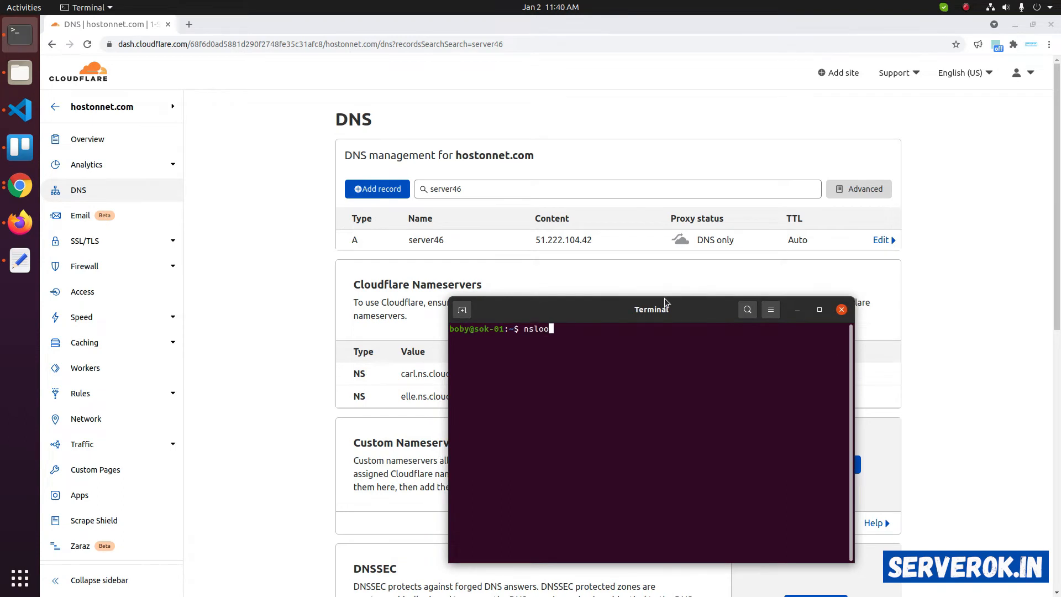
key("Return")
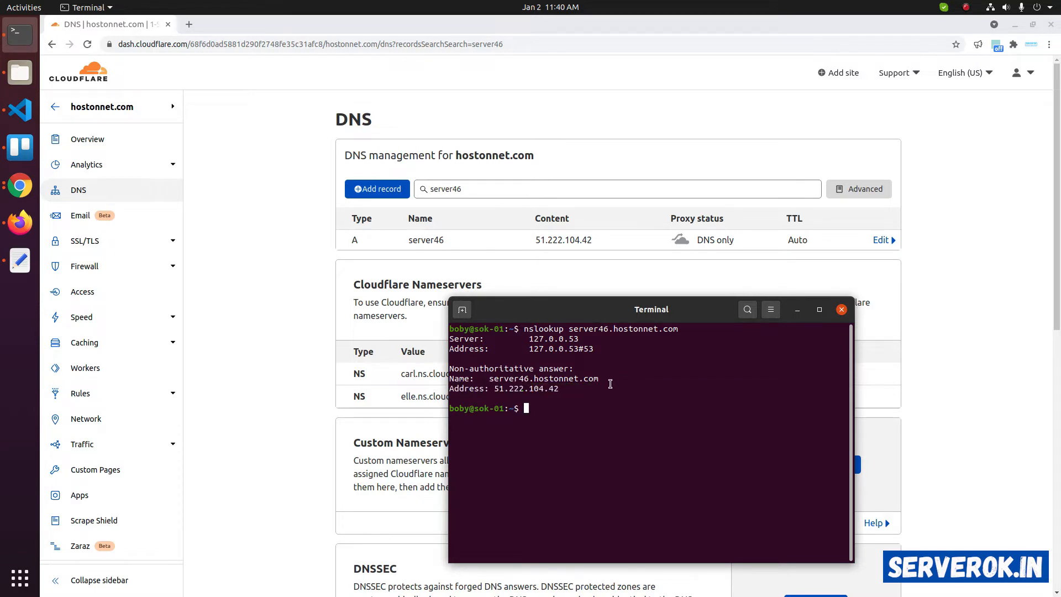
mouse_move(19, 185)
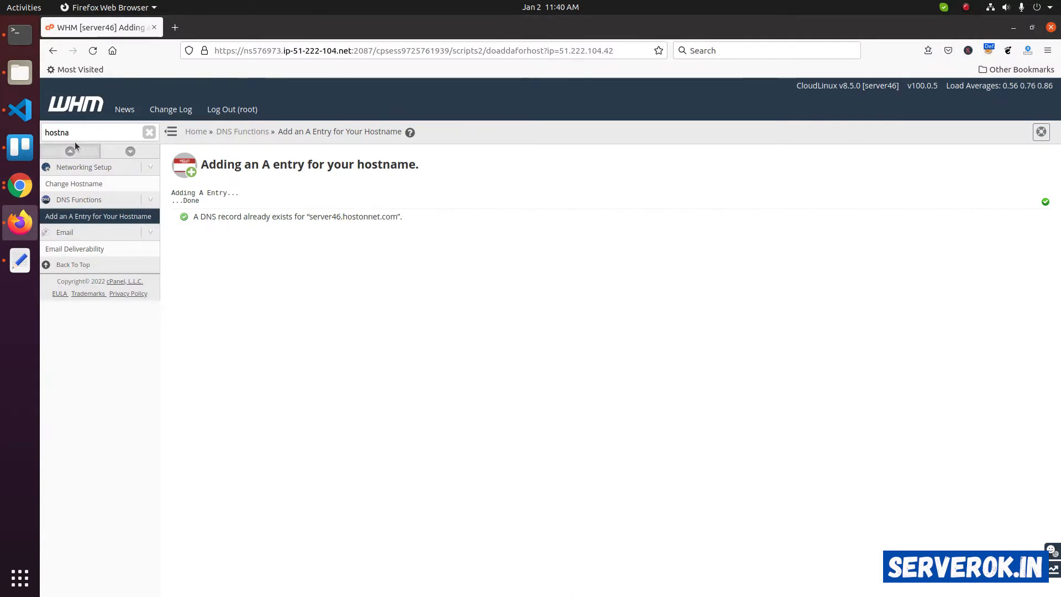
Step: Reset the cPanel/WHM services certificate in Manage Service SSL Certificates and restart cpsrvd
triple_click(68, 132)
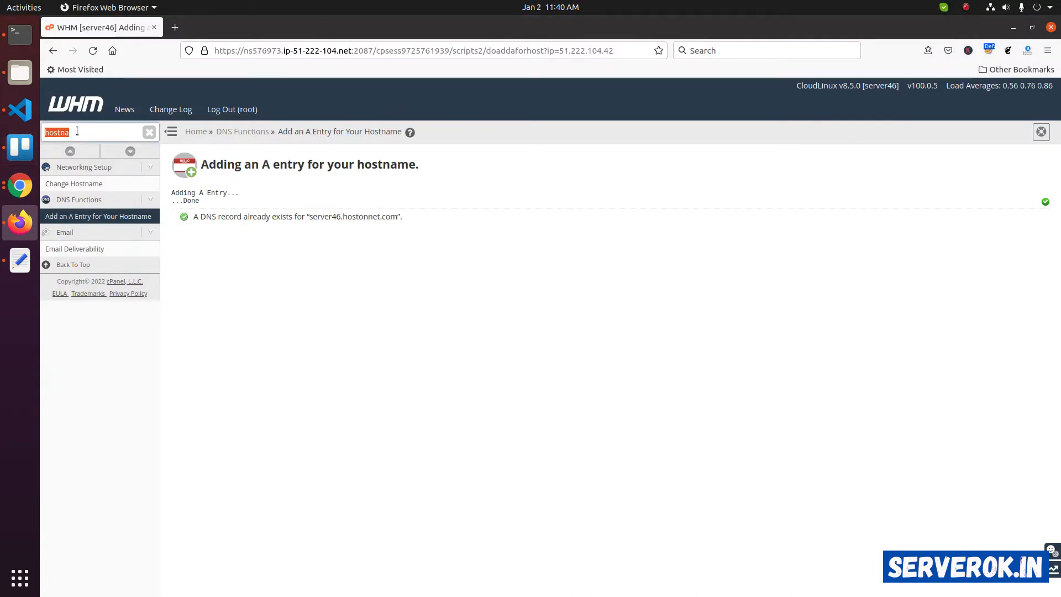
type("service")
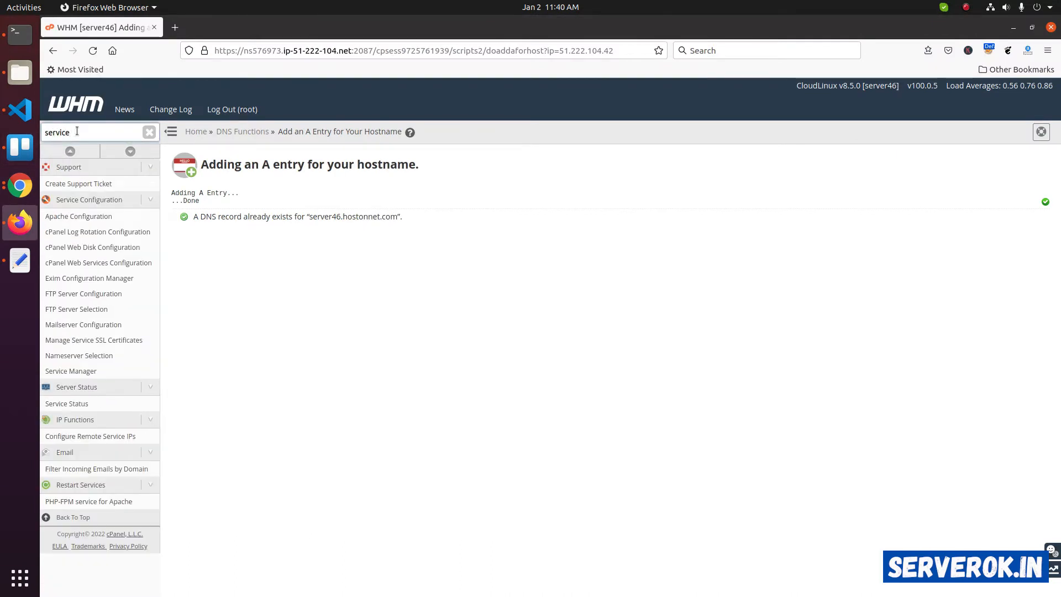
type("SSL")
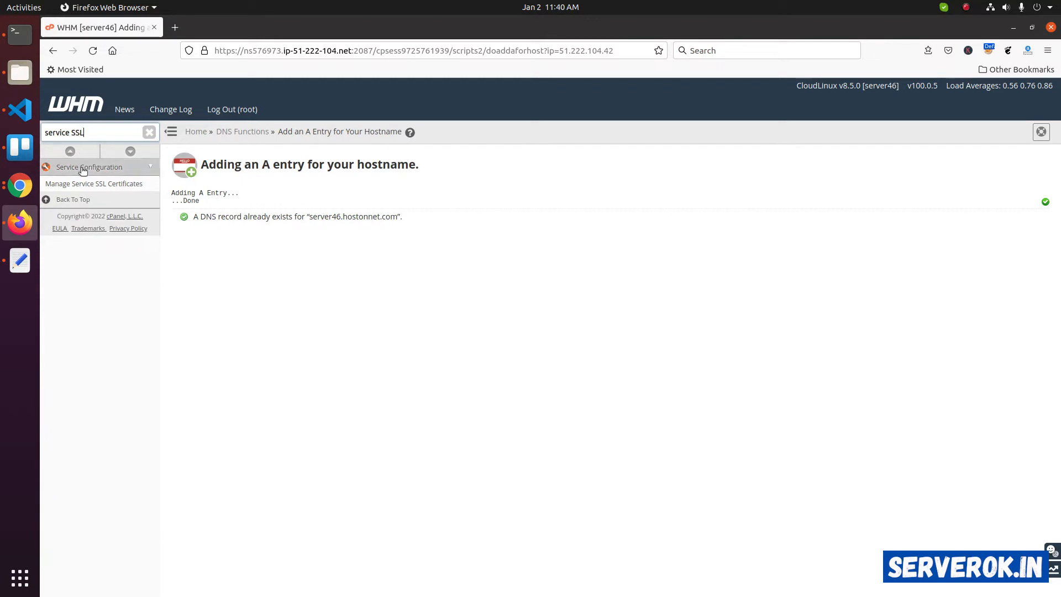
mouse_move(94, 184)
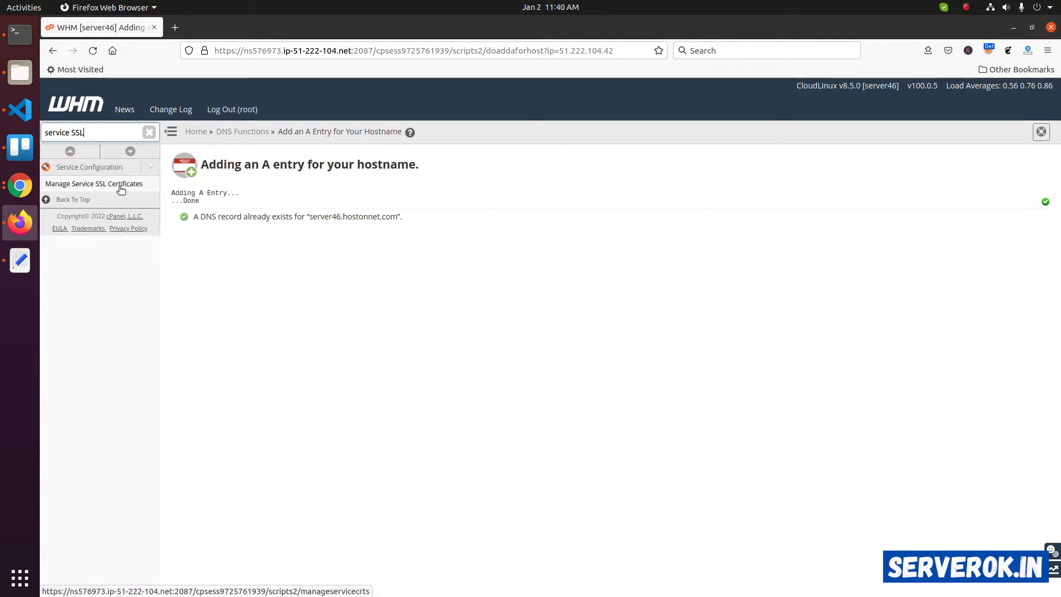
left_click(94, 183)
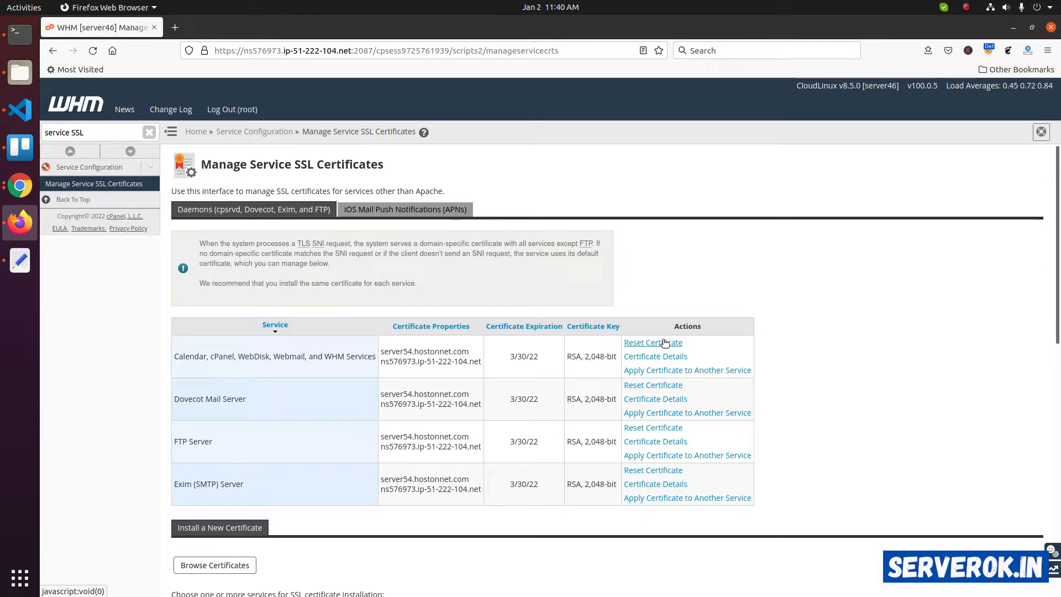
left_click(653, 343)
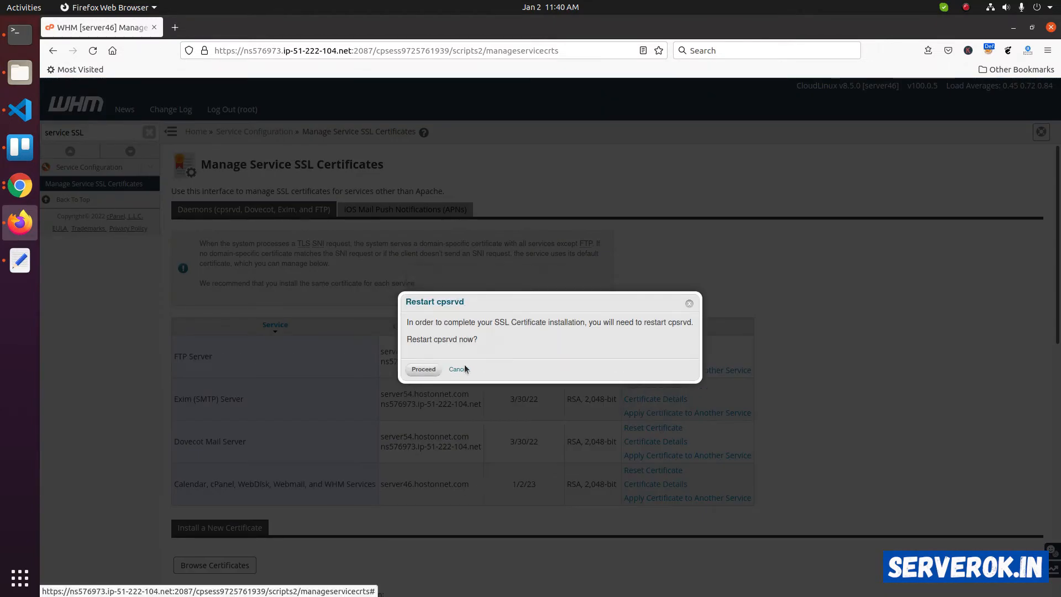
left_click(423, 369)
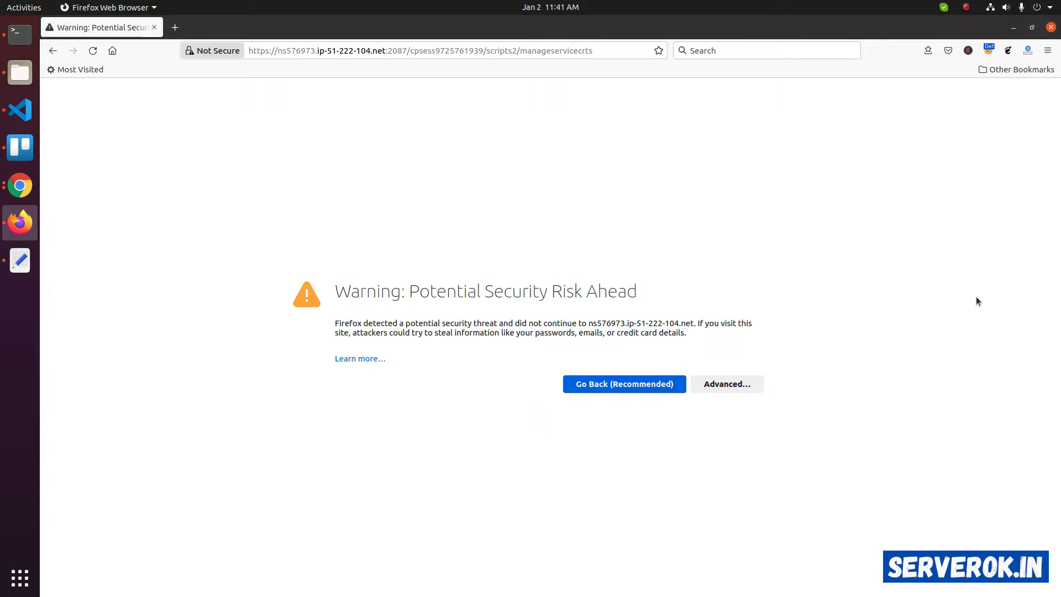
mouse_move(702, 240)
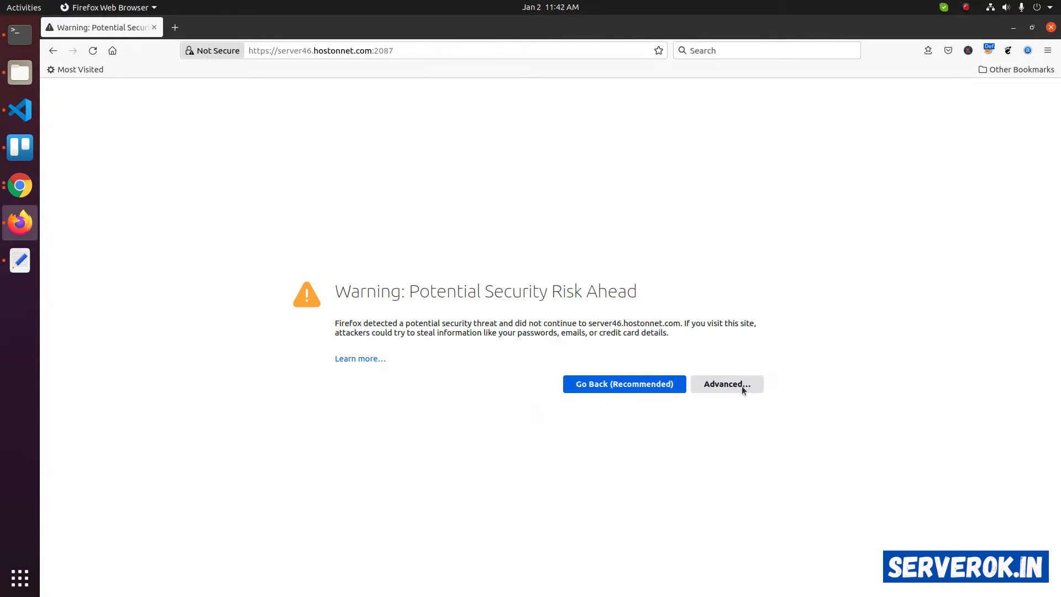
Step: Accept the self-signed certificate risk for server46.hostonnet.com:2087 and continue
left_click(727, 384)
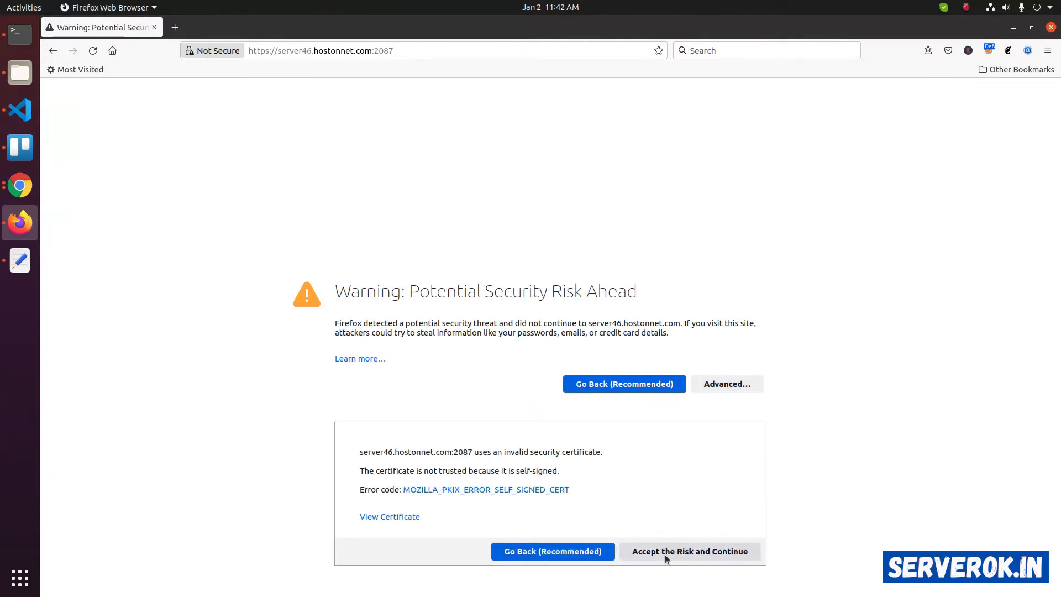
left_click(690, 552)
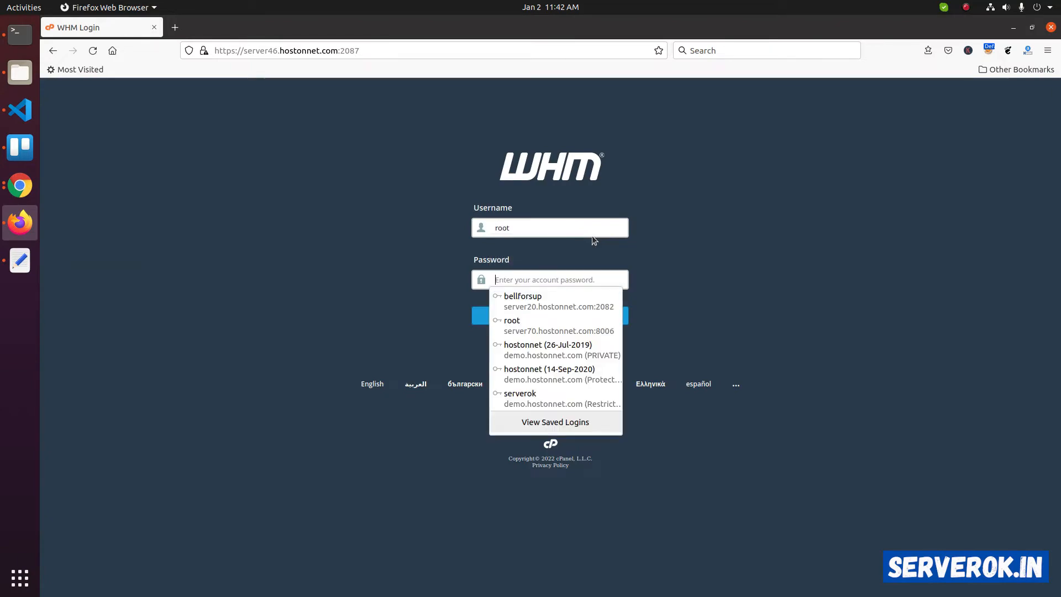
Step: Log in to WHM as root and open Manage Service SSL Certificates
left_click(511, 325)
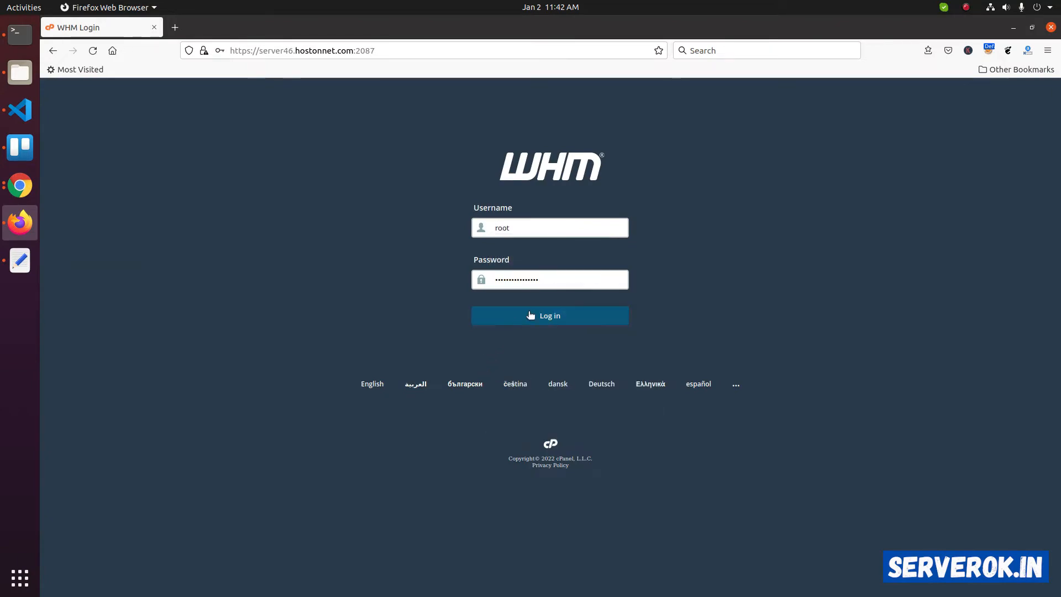
left_click(549, 315)
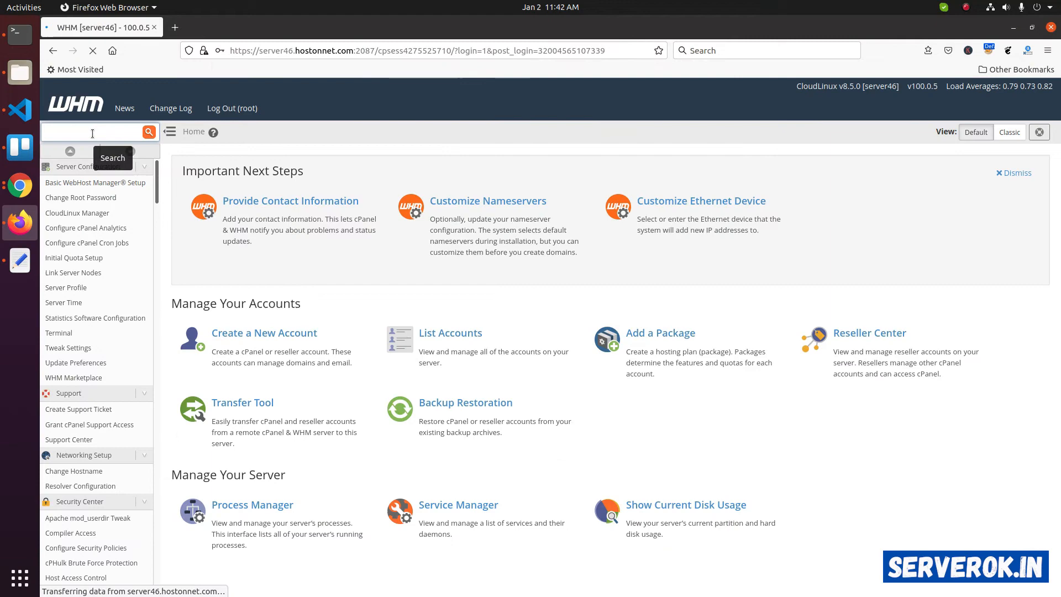
type("Service SSL")
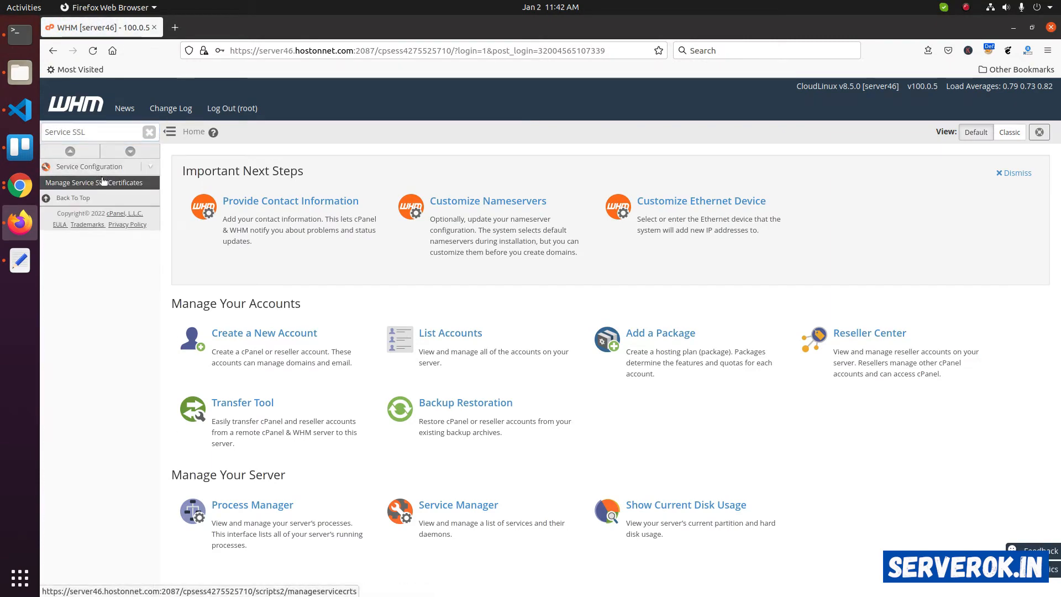
left_click(98, 182)
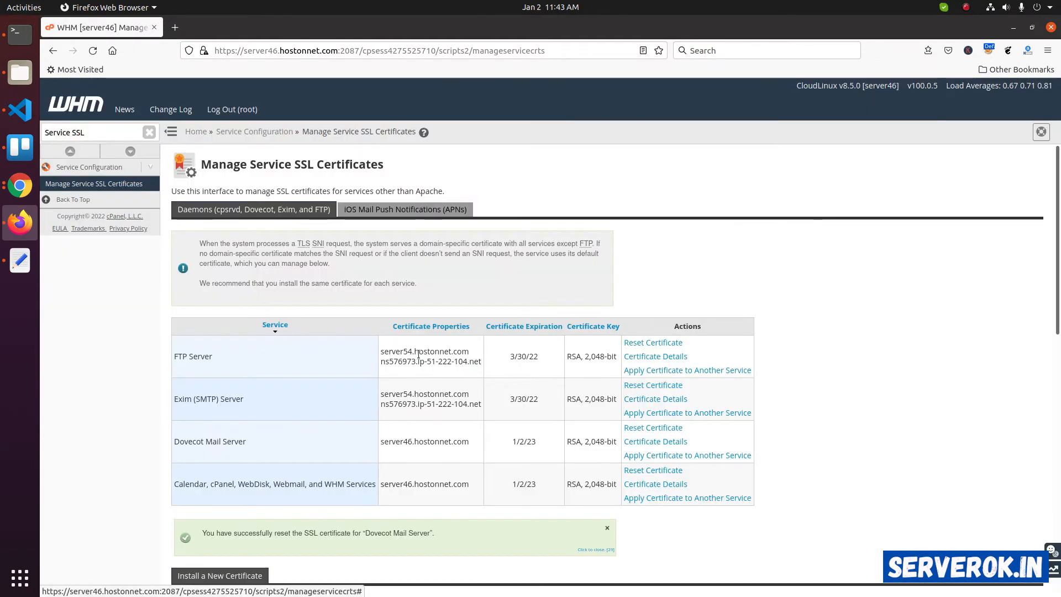
mouse_move(283, 408)
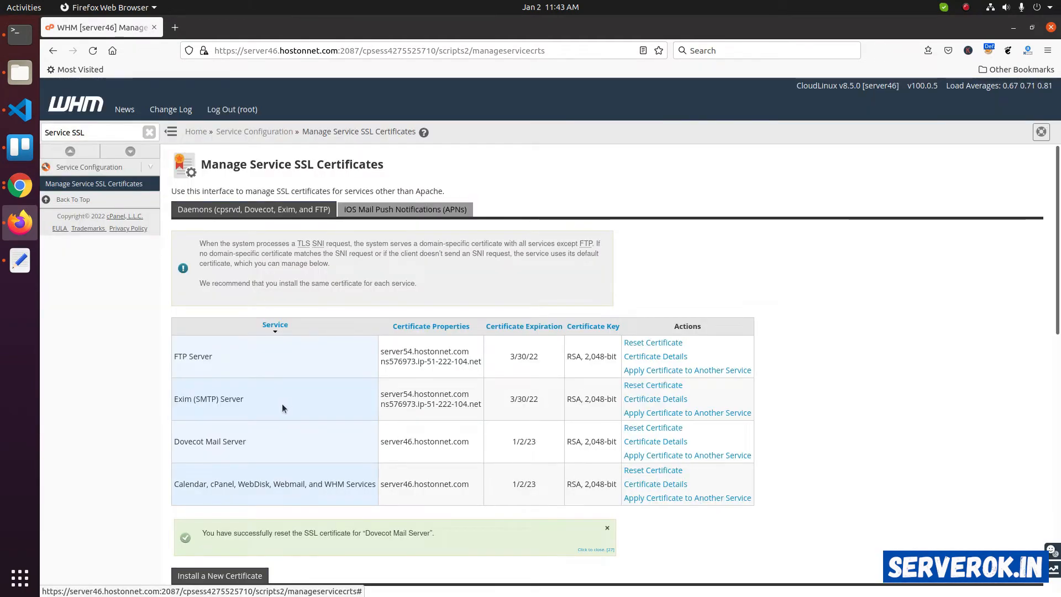
Step: Reset and confirm the FTP and Exim (SMTP) server certificates, then review the list
left_click(651, 343)
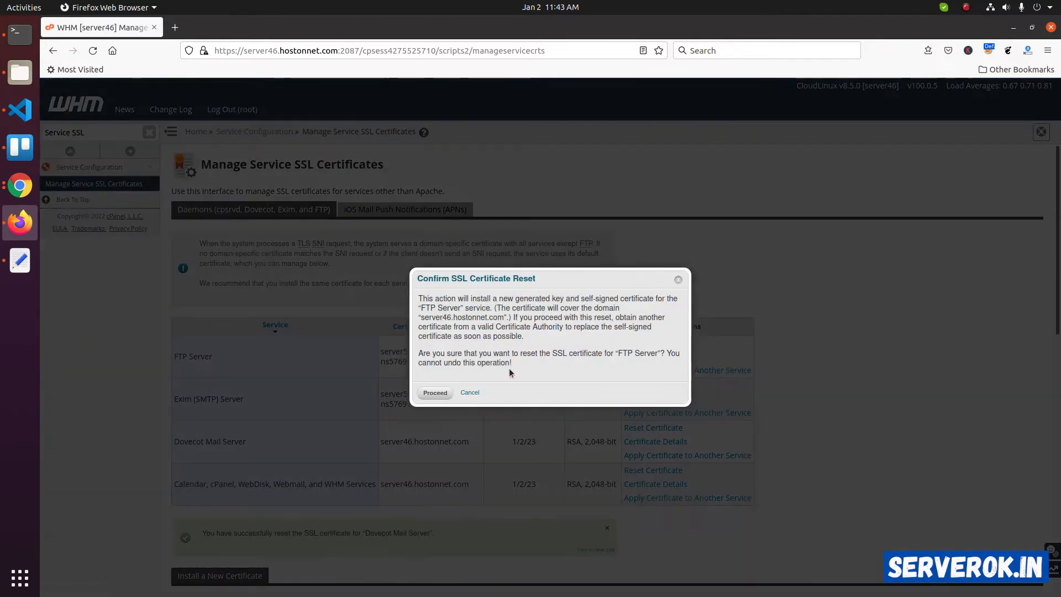
left_click(434, 393)
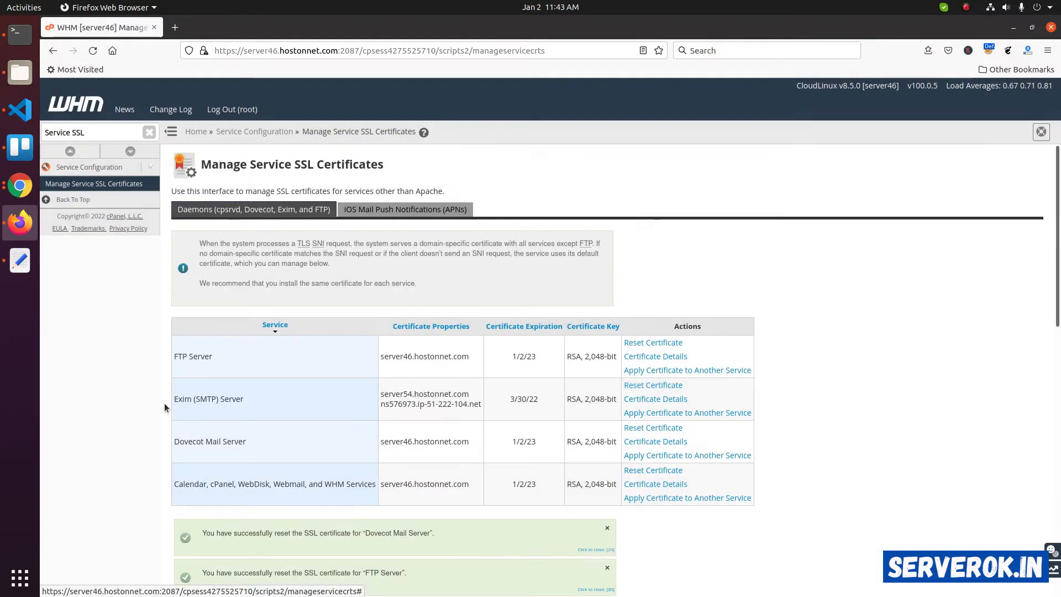
left_click(652, 385)
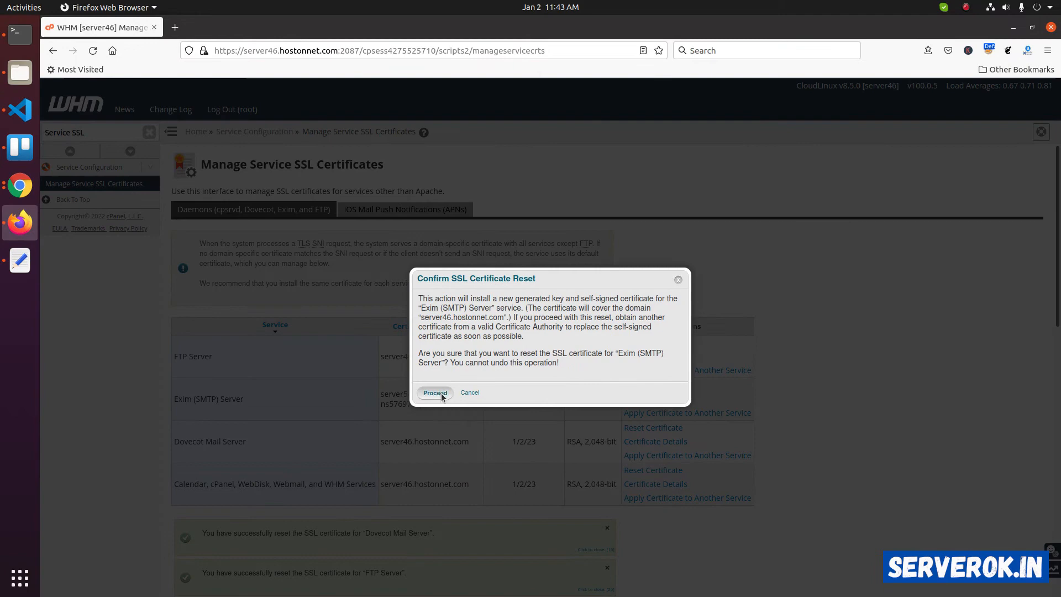
left_click(434, 393)
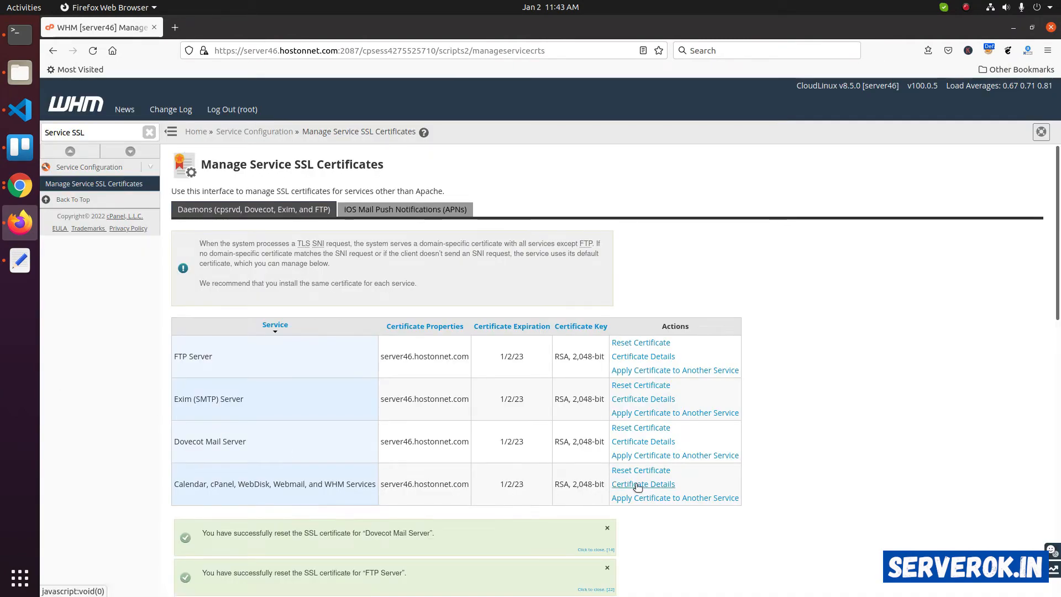
scroll("down", 3)
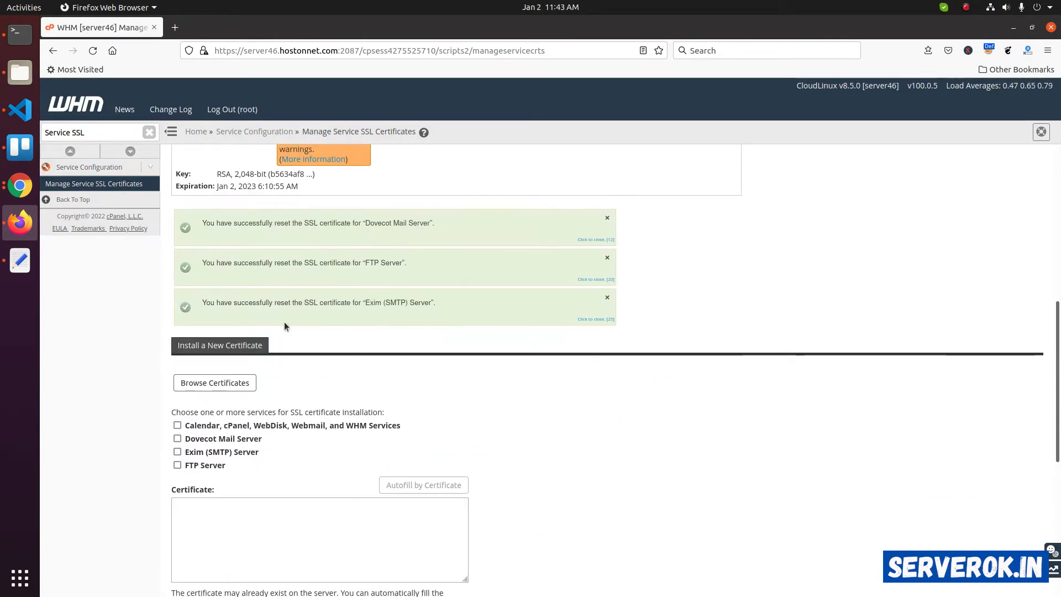
scroll("up", 3)
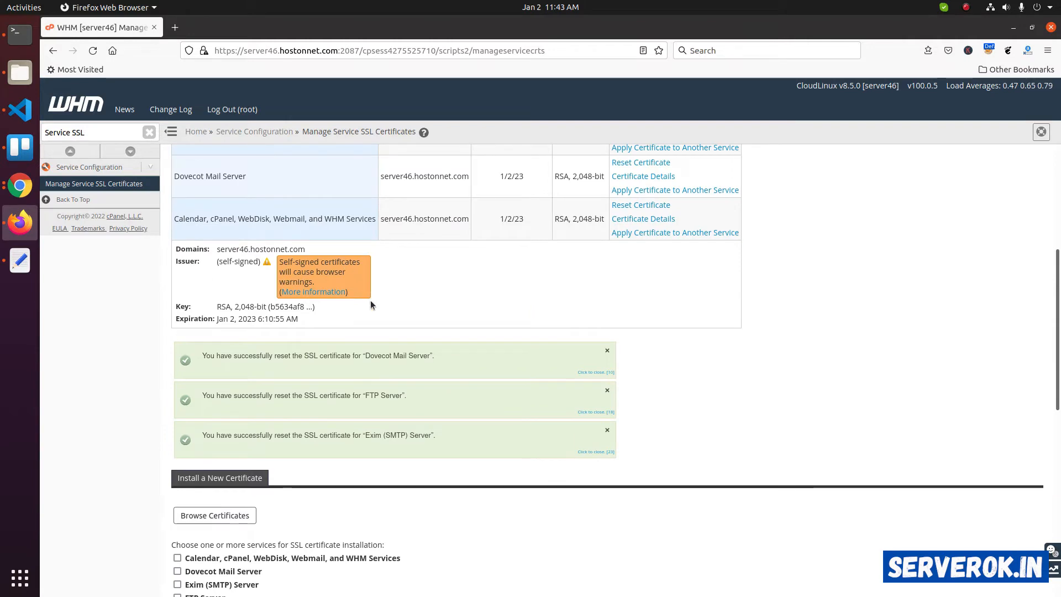
scroll("up", 3)
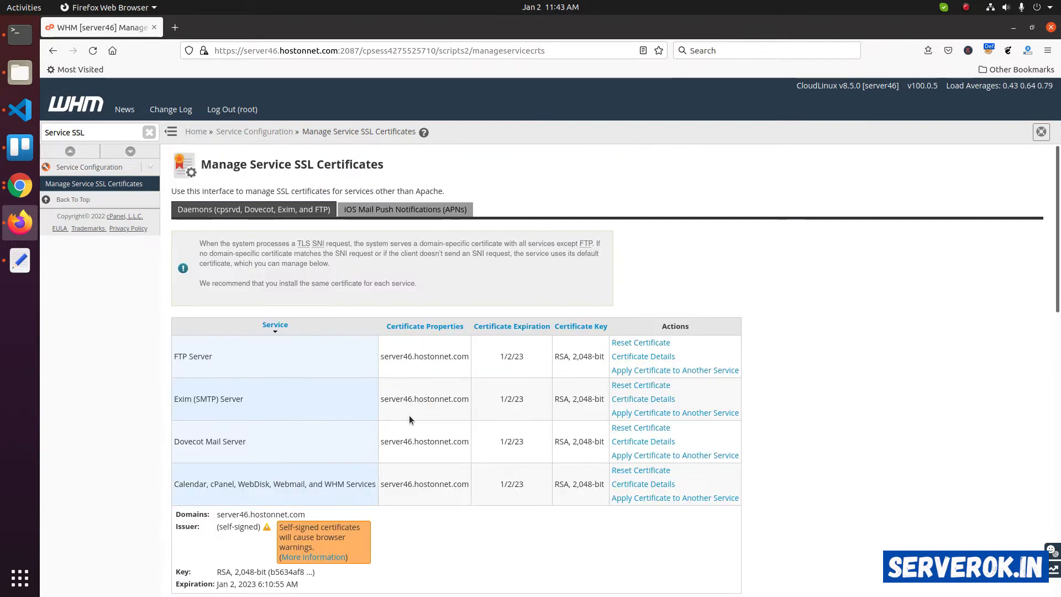
mouse_move(374, 410)
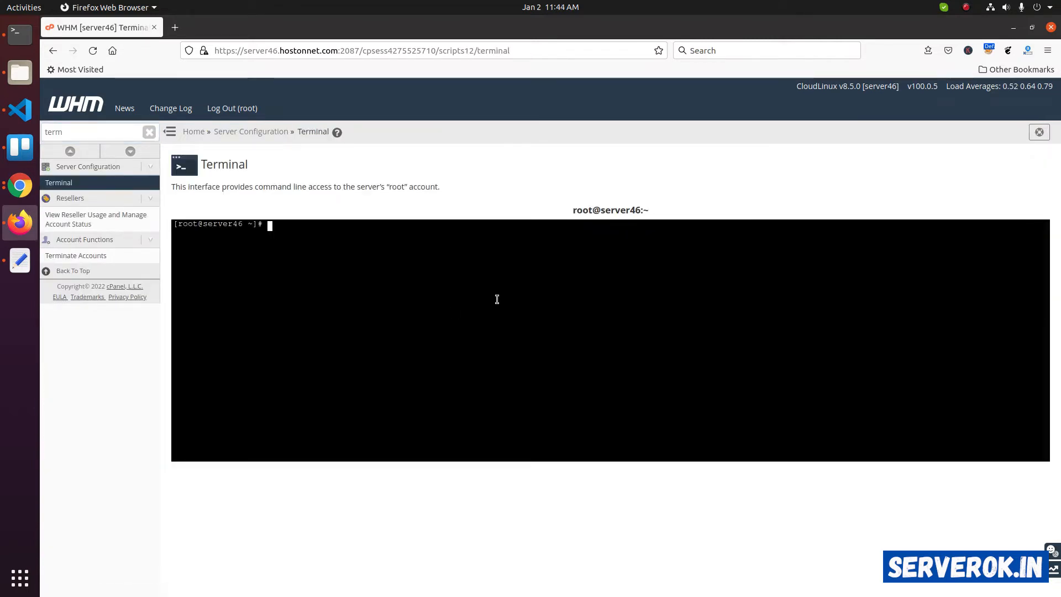
Step: Run /usr/local/cpanel/bin/checkallsslcerts in WHM's Terminal
type("/us")
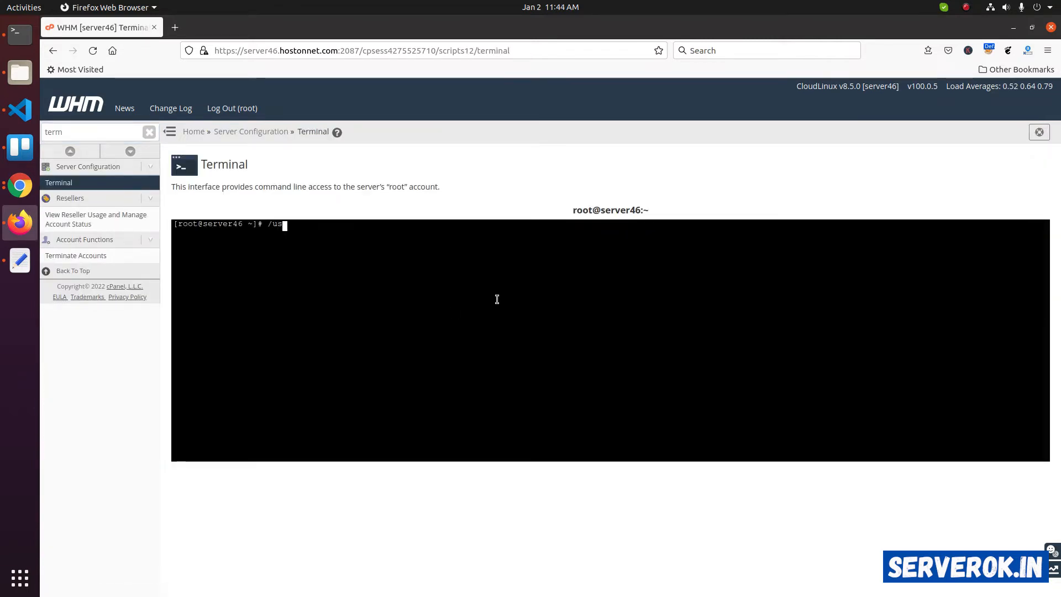
type("r/local/")
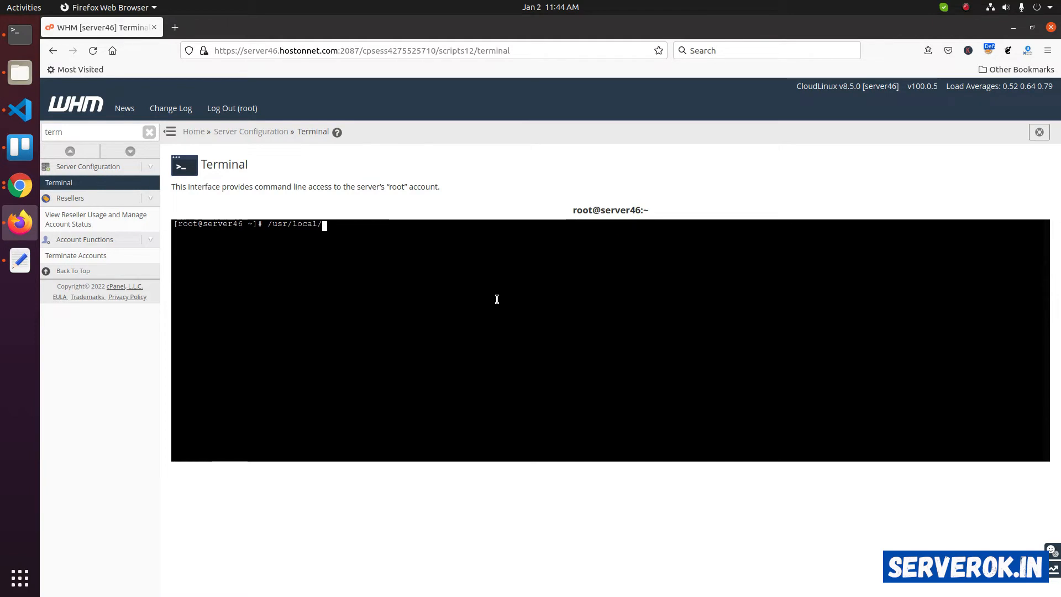
type("cpanel/bin/ch")
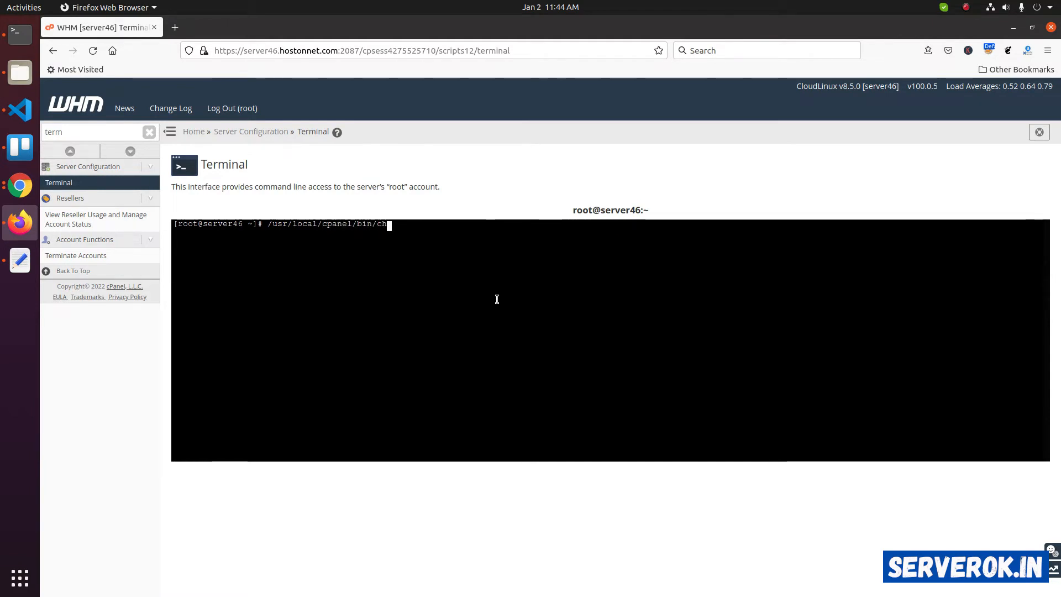
type("eckallsslcerts")
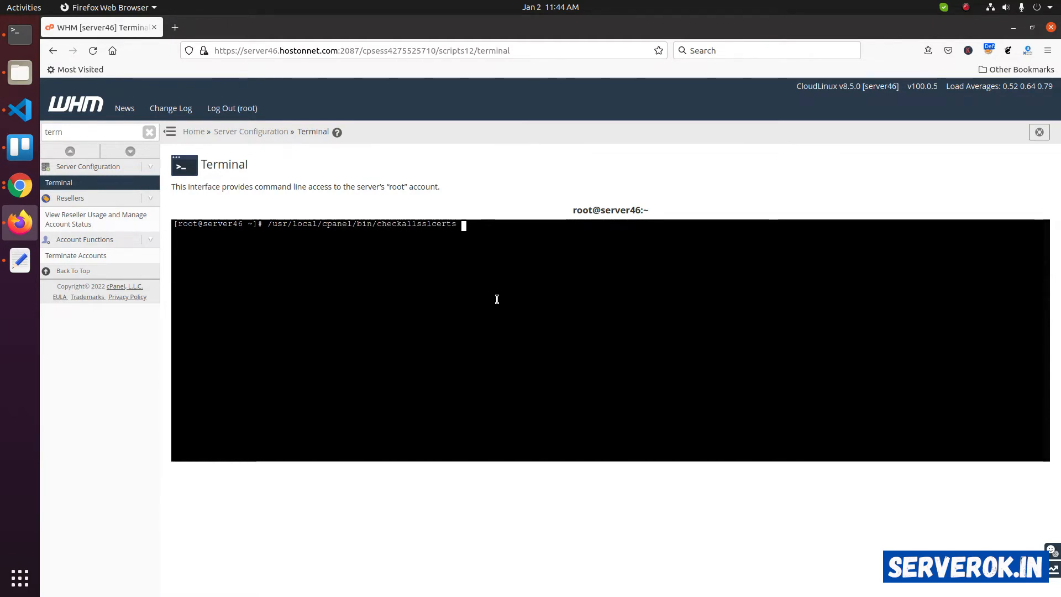
key("Return")
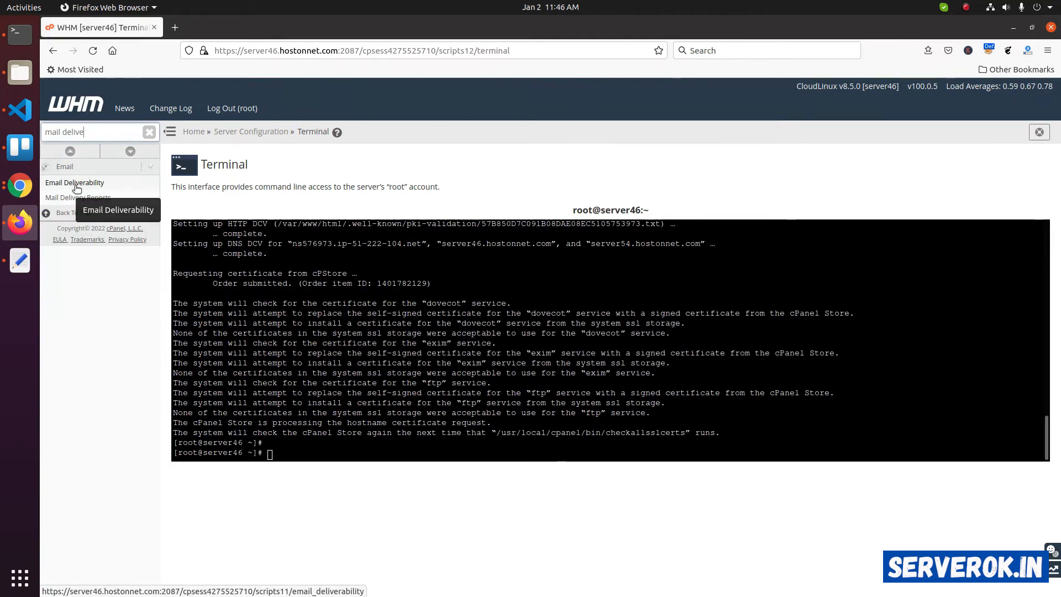
Step: Open Email Deliverability and scroll to server46.hostonnet.com's suggested DKIM record
left_click(74, 182)
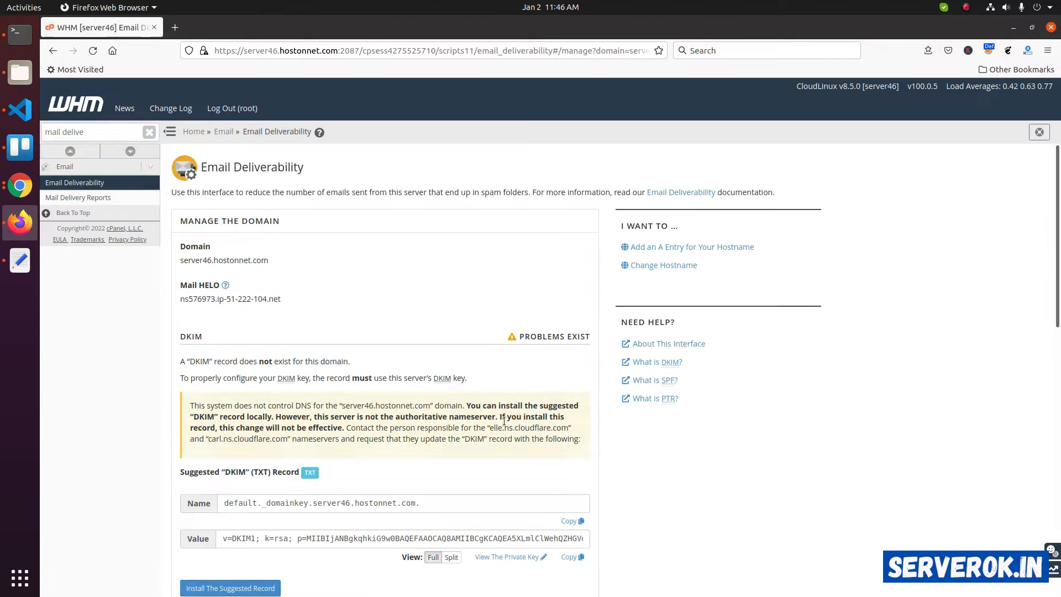
scroll("down", 3)
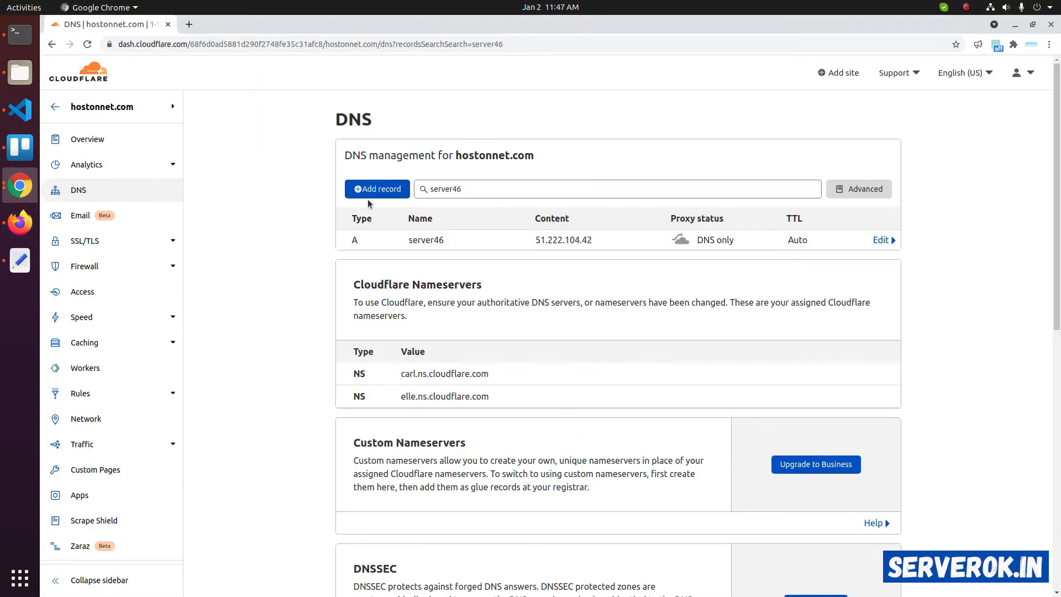
Step: Add a Cloudflare TXT record named server46.hostonnet.com and paste its content as plain text
left_click(377, 189)
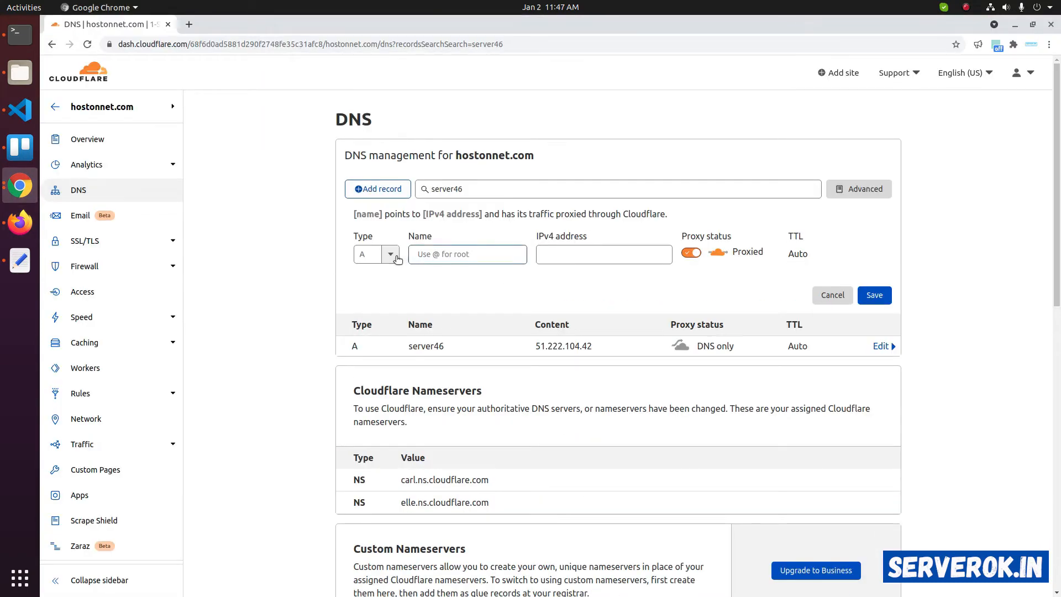
left_click(390, 254)
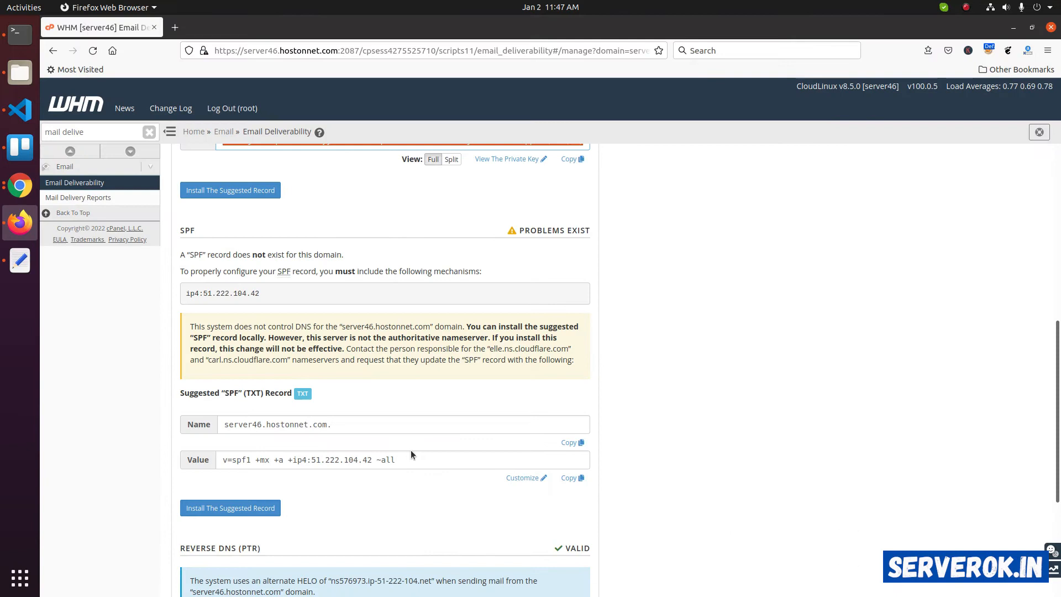
mouse_move(238, 423)
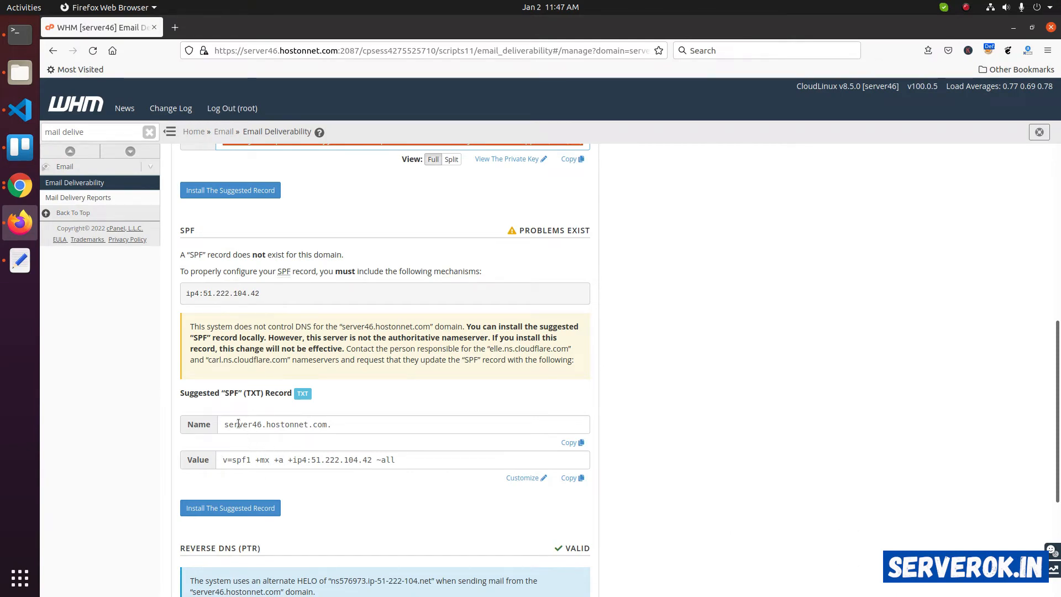
double_click(242, 425)
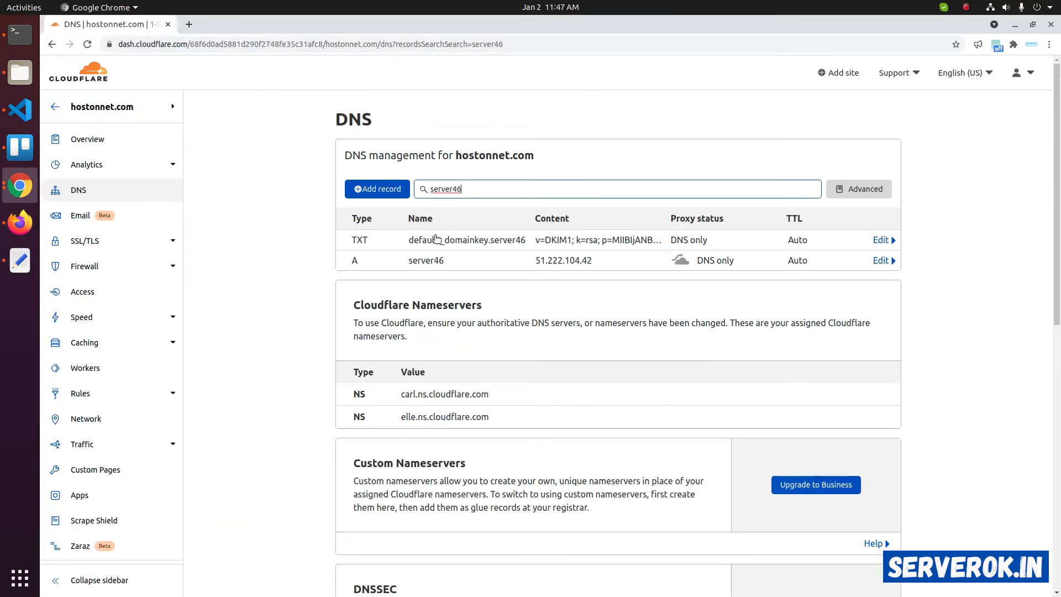
mouse_move(486, 265)
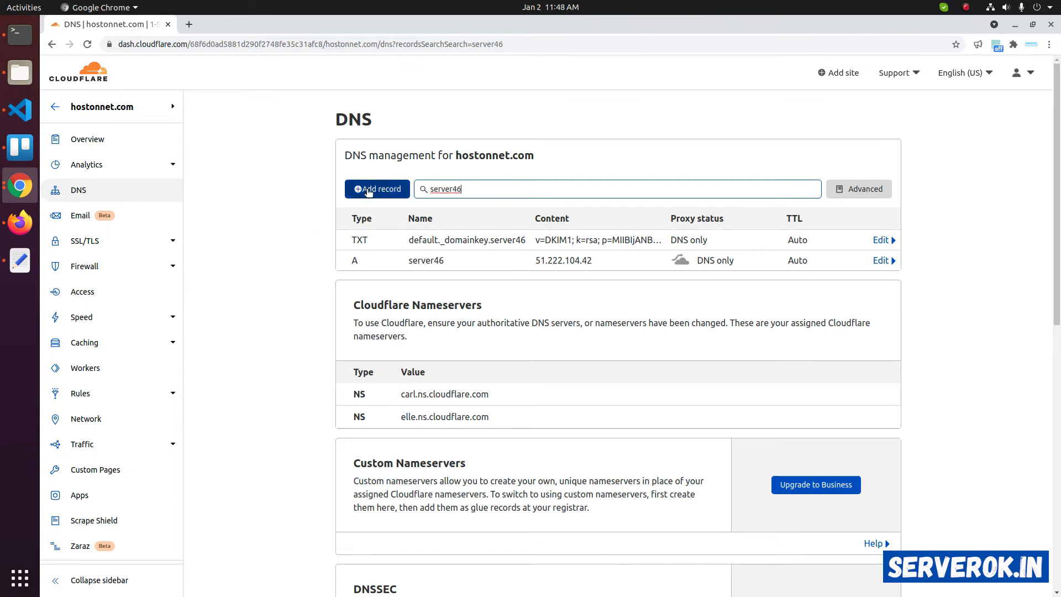
left_click(377, 189)
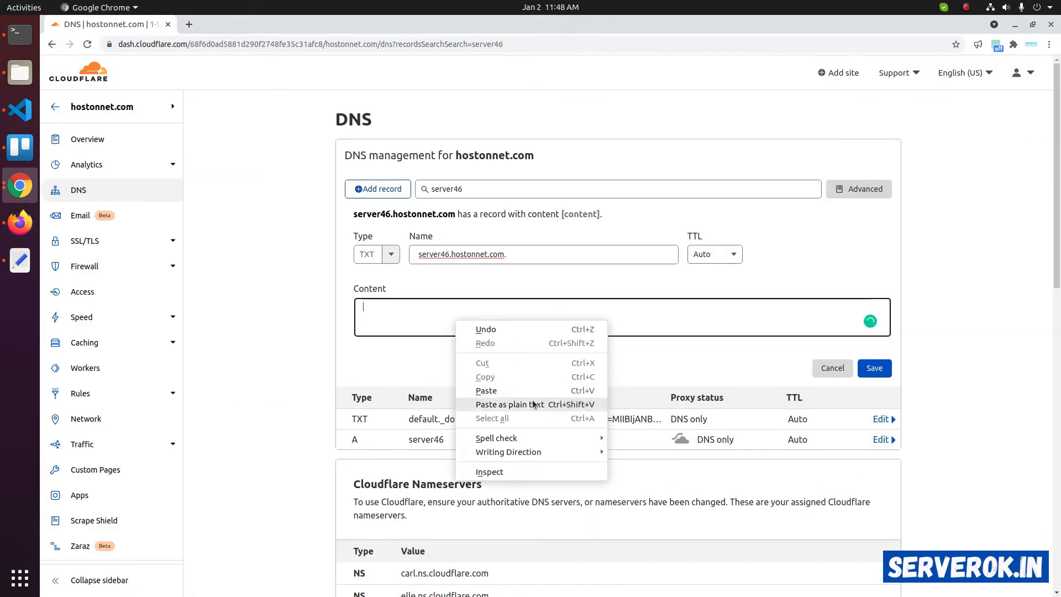
left_click(486, 391)
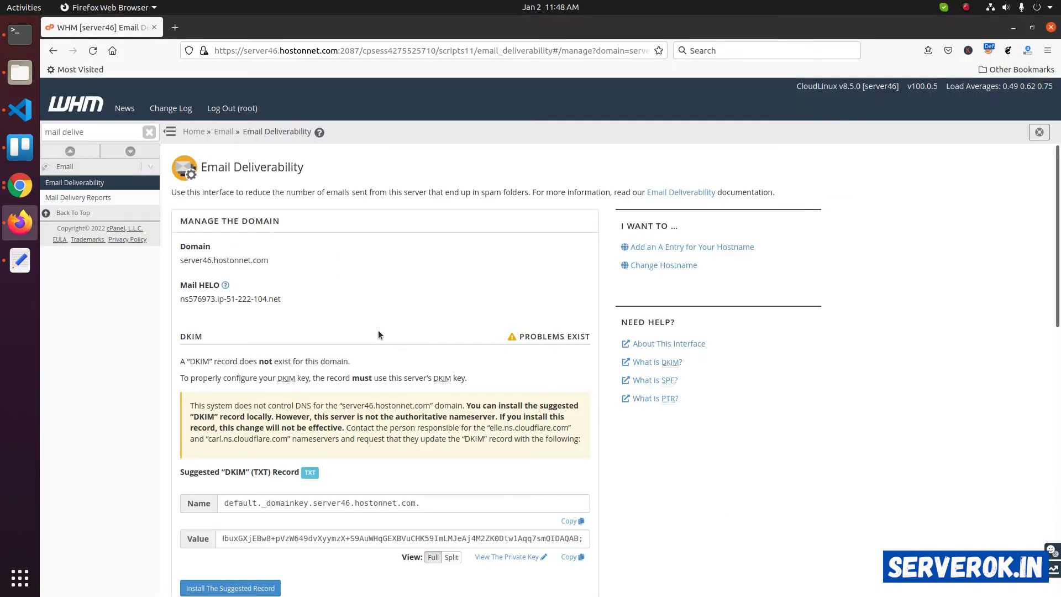
mouse_move(93, 50)
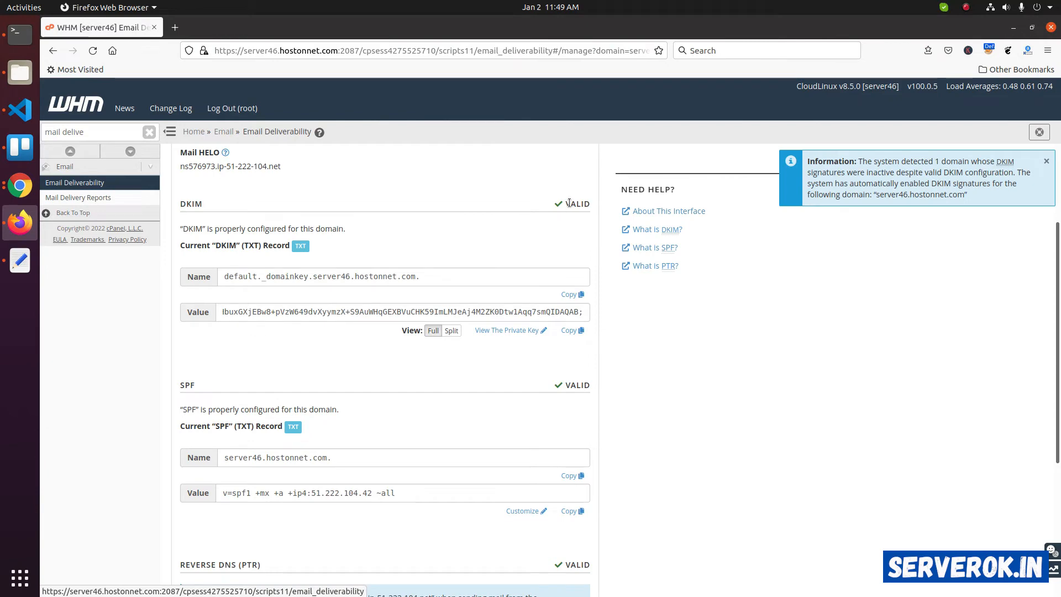
mouse_move(599, 296)
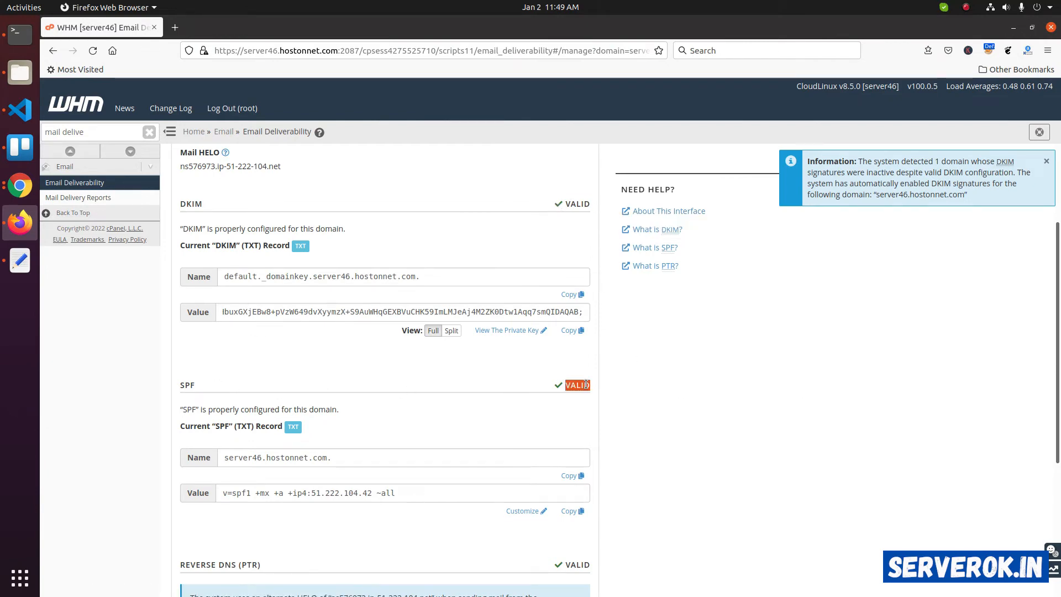
Step: Scroll through Email Deliverability to confirm DKIM, SPF and reverse DNS are valid
scroll("down", 3)
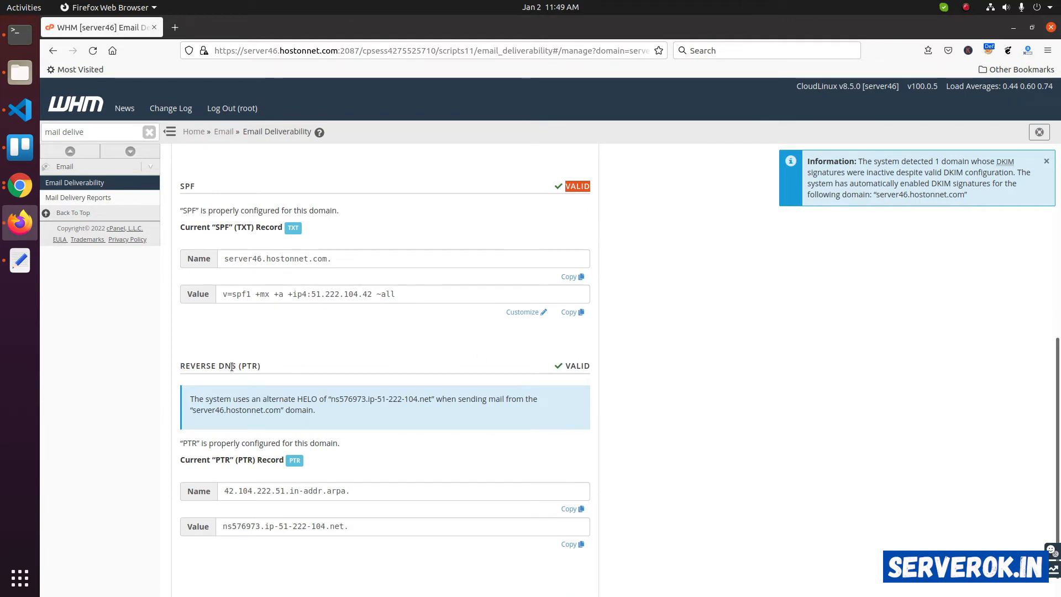
triple_click(284, 526)
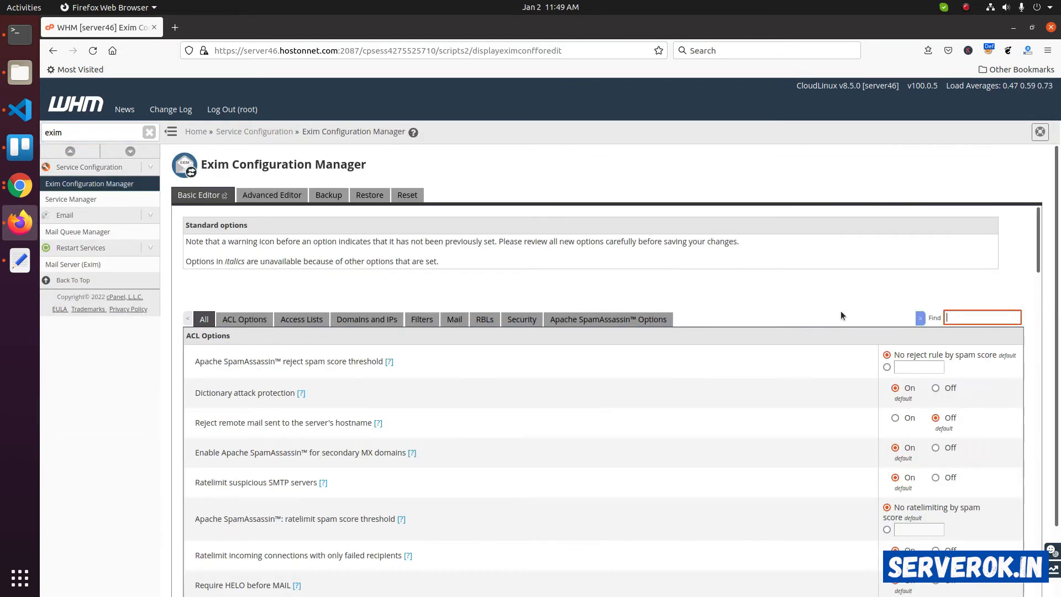
Step: Find the helo option in Exim Configuration Manager, set reverse DNS HELO to Off, and save
type("hel")
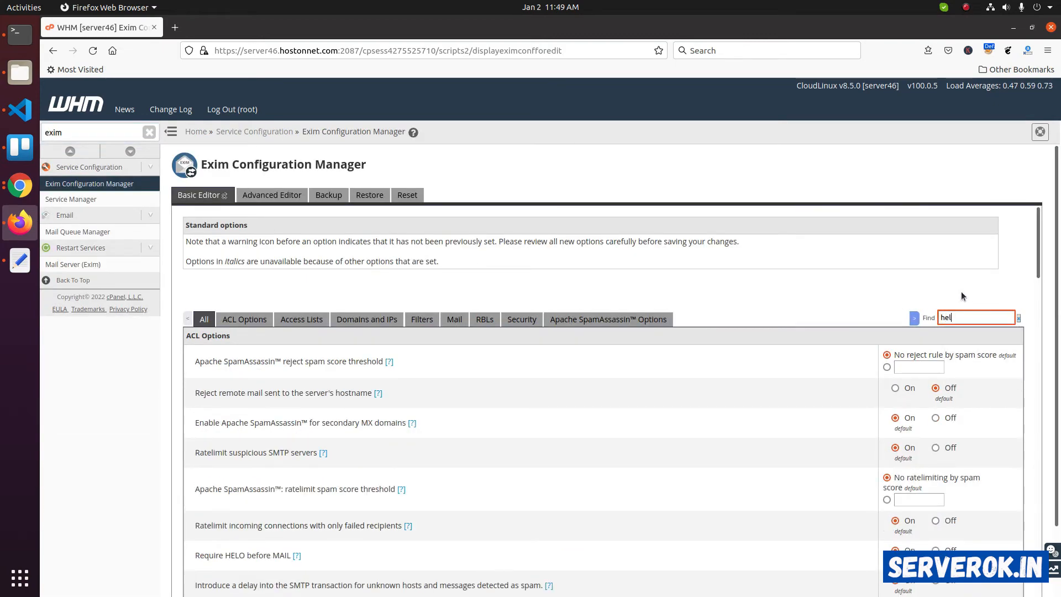
type("o")
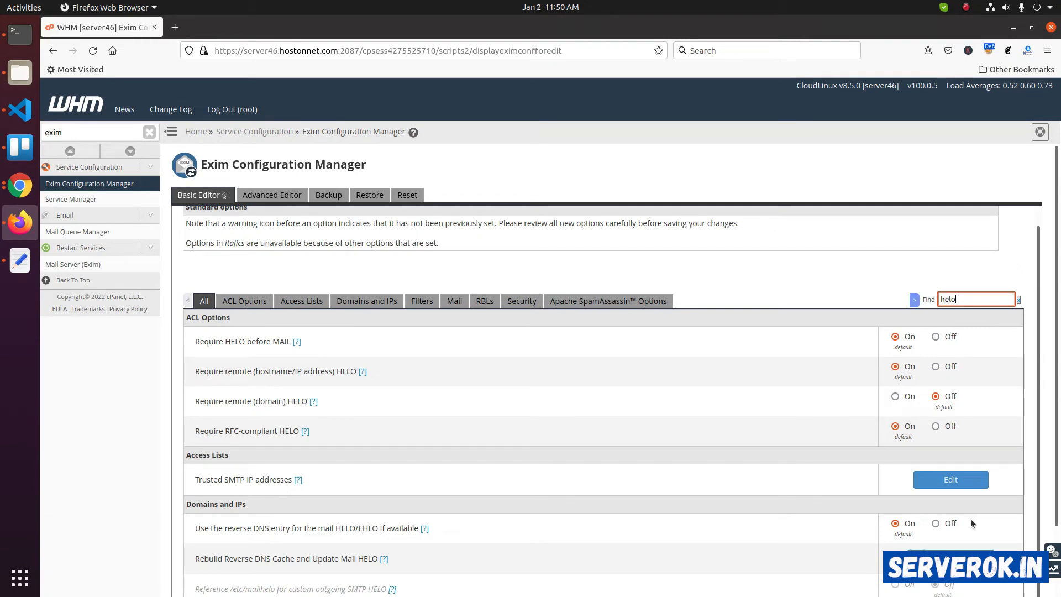
scroll("down", 3)
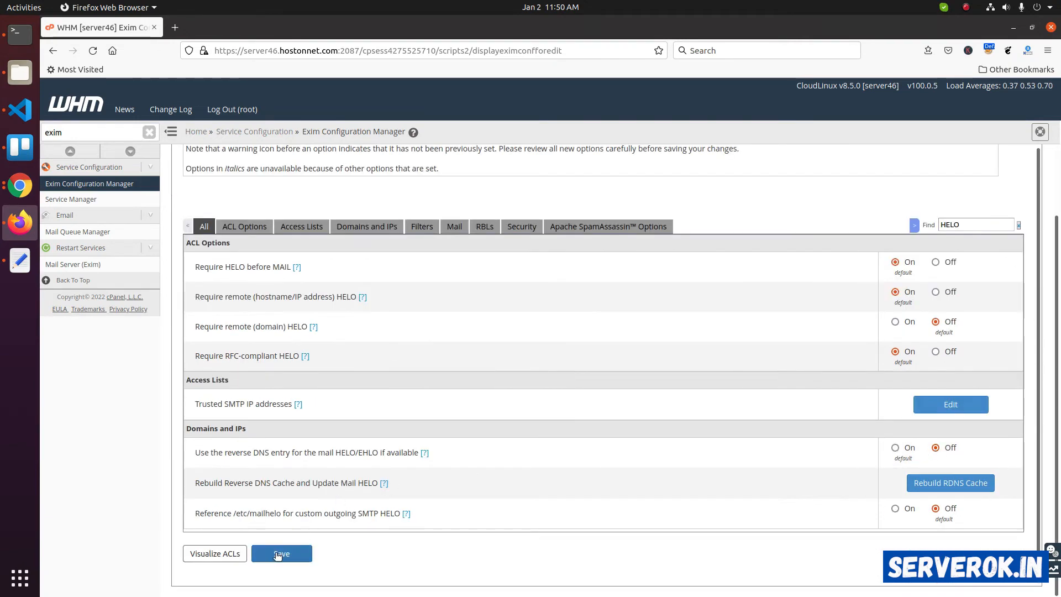
left_click(281, 554)
type("Emai")
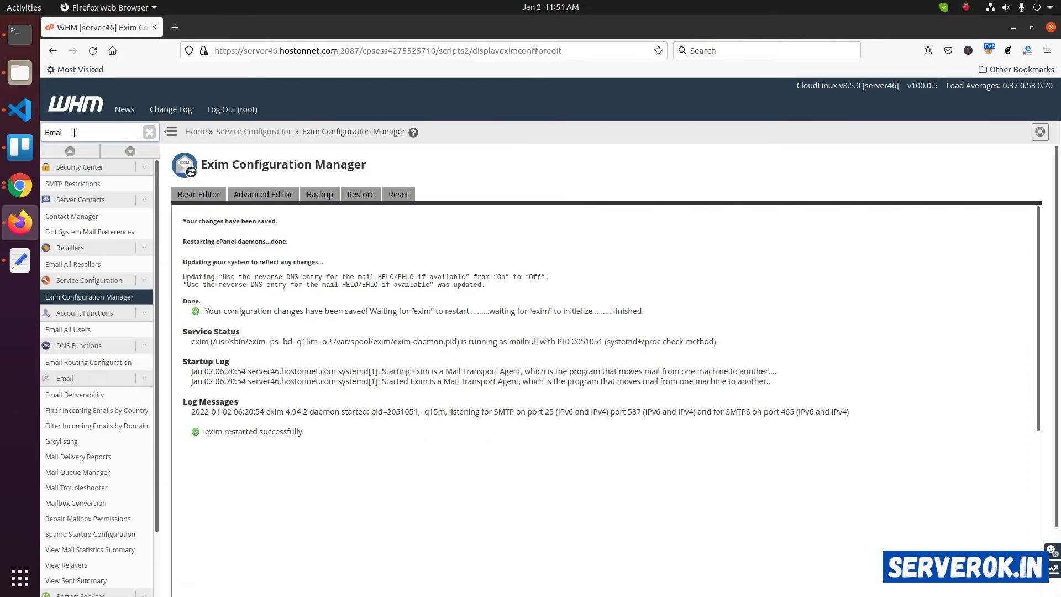
Step: Open Email Deliverability via a 'deli' sidebar search and view the suggested PTR record
type("deli")
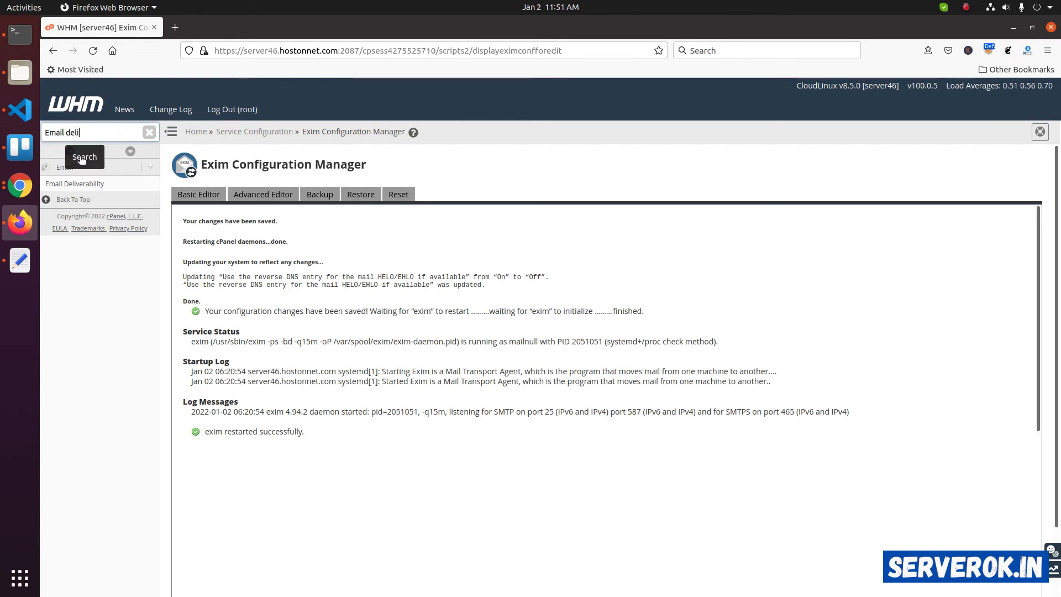
left_click(75, 183)
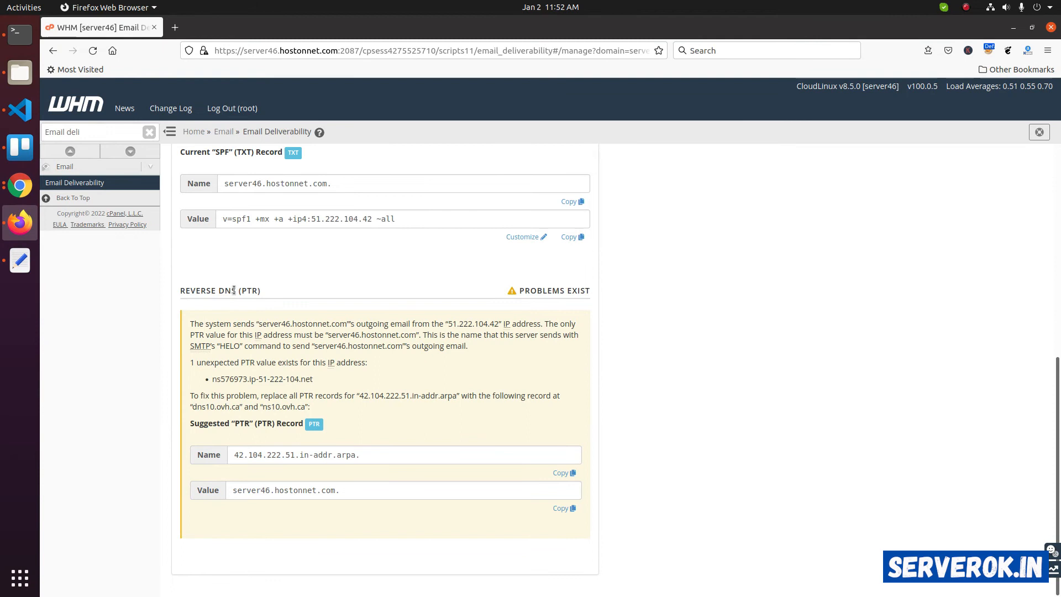
double_click(552, 290)
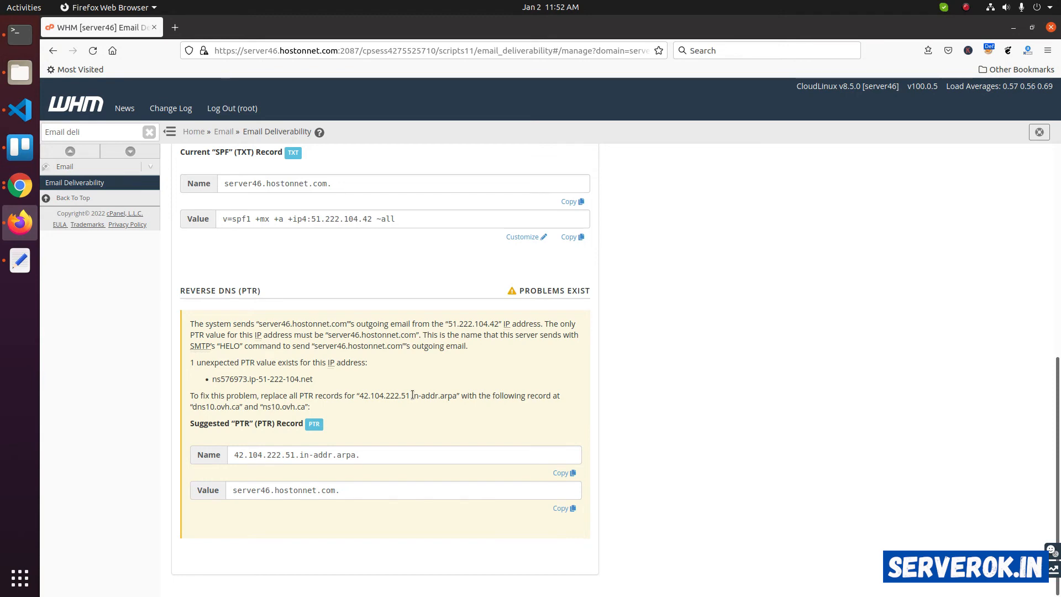
mouse_move(253, 281)
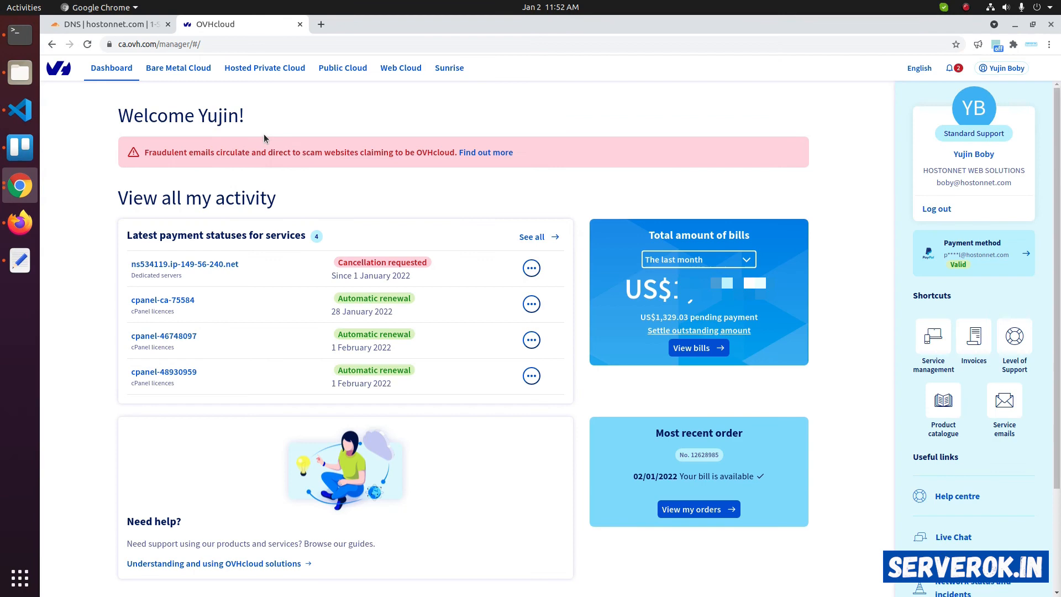
Step: Set reverse DNS for 51.222.104.42 to server46.hostonnet.com in OVHcloud's Manage IPs
left_click(178, 68)
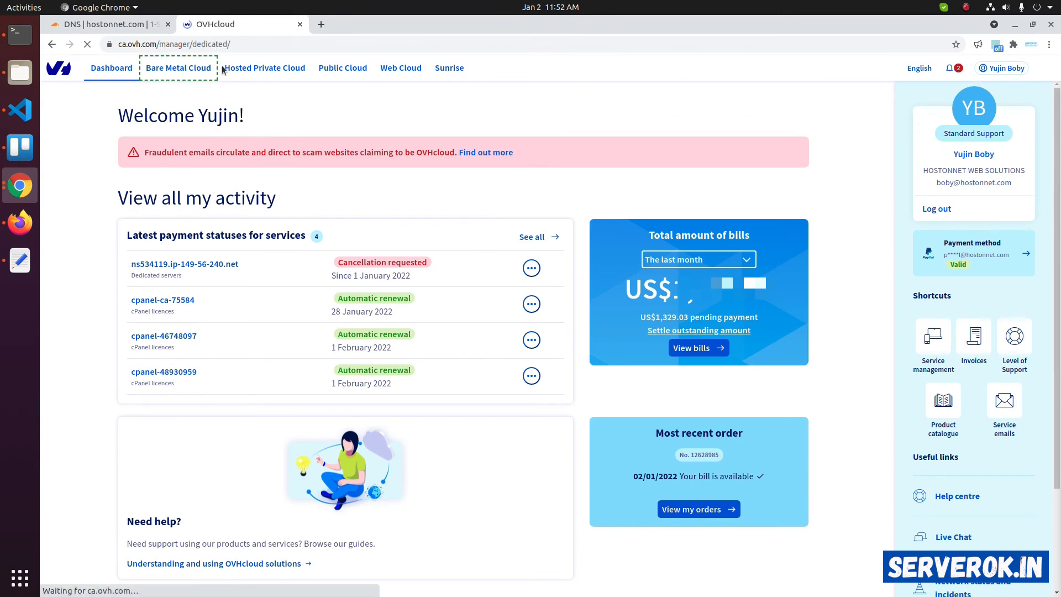
left_click(178, 67)
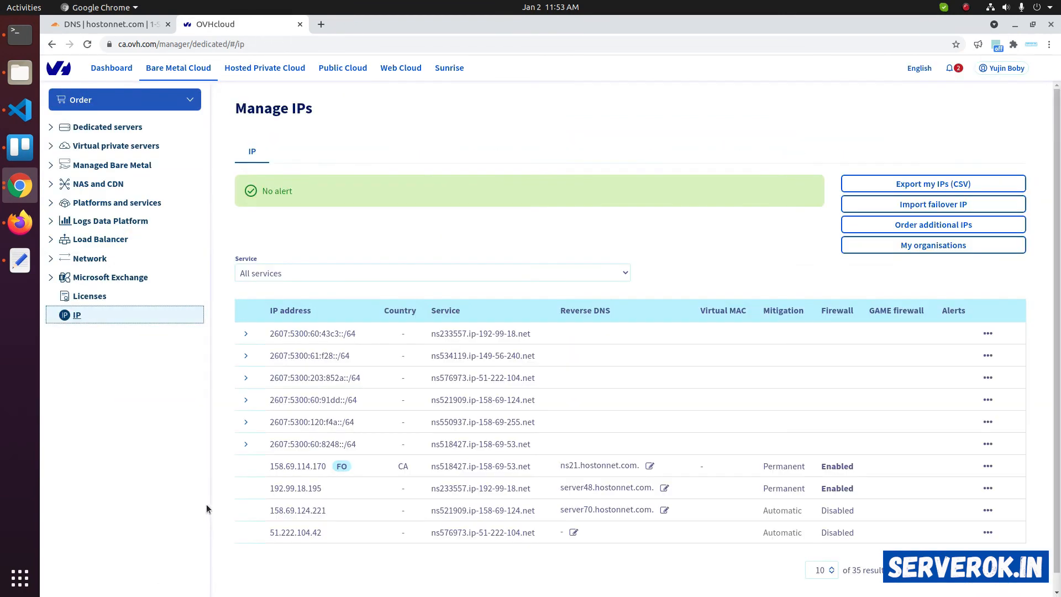
double_click(295, 533)
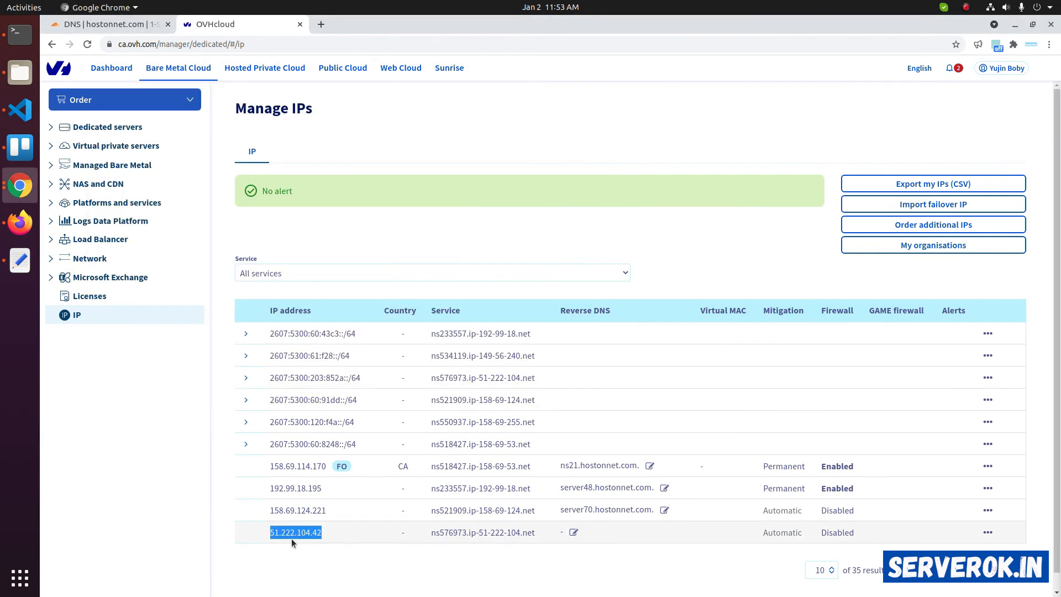
mouse_move(564, 534)
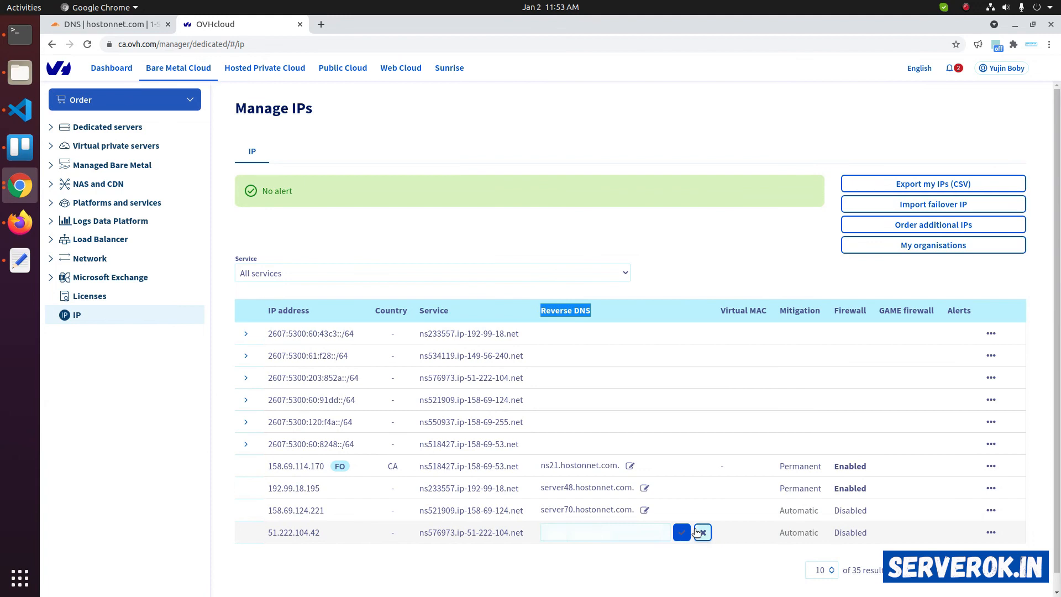
type("server46.hostonnet.com")
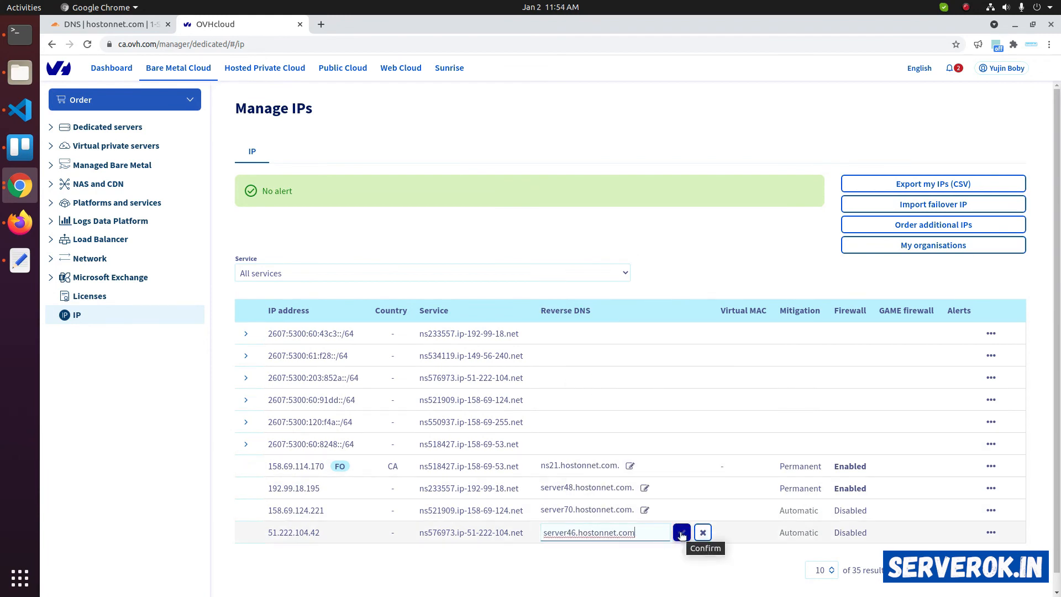
left_click(681, 532)
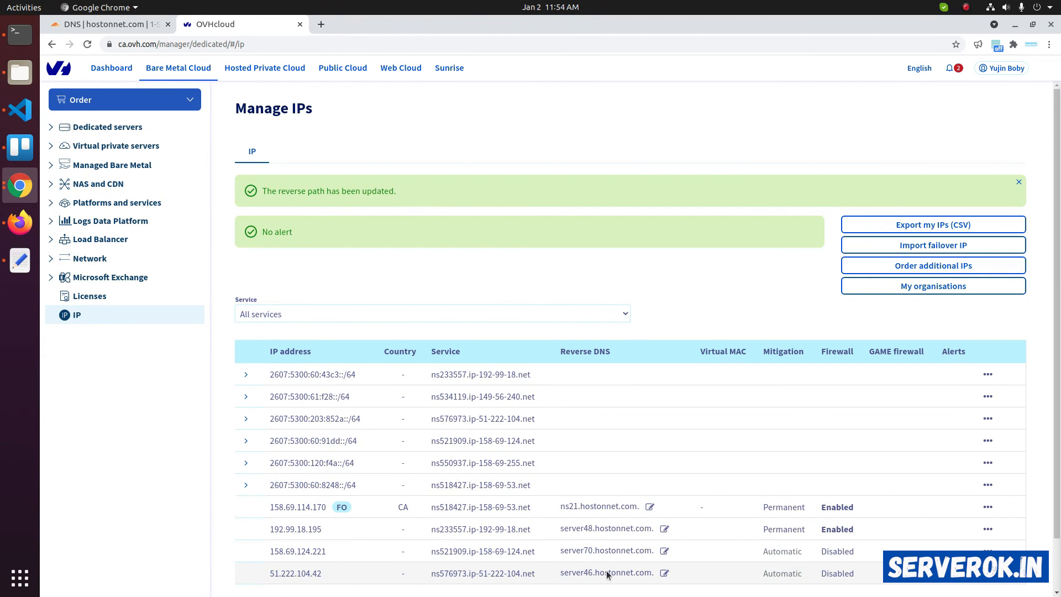
mouse_move(558, 576)
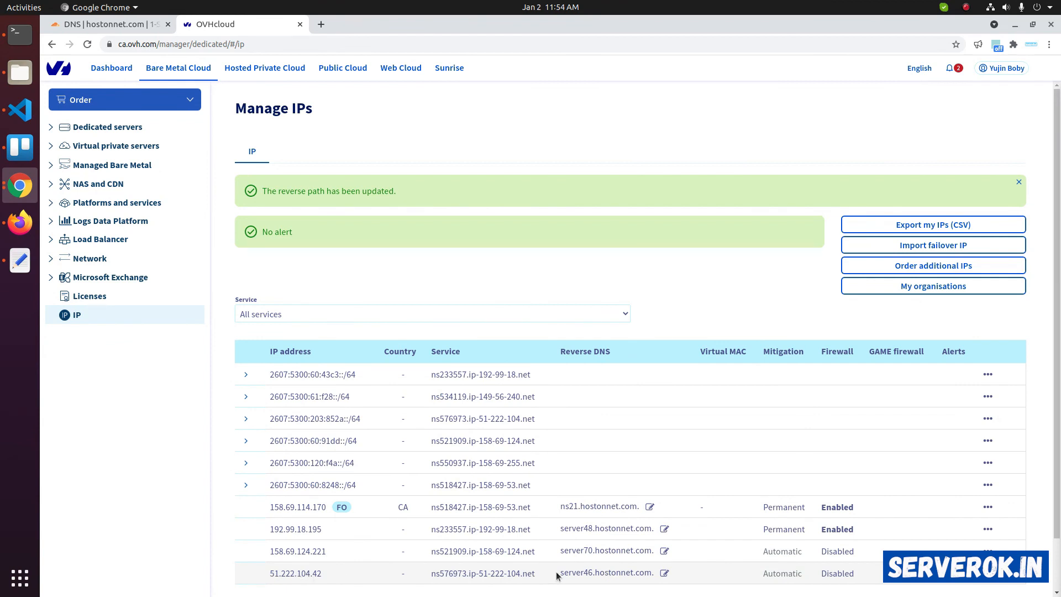
mouse_move(148, 268)
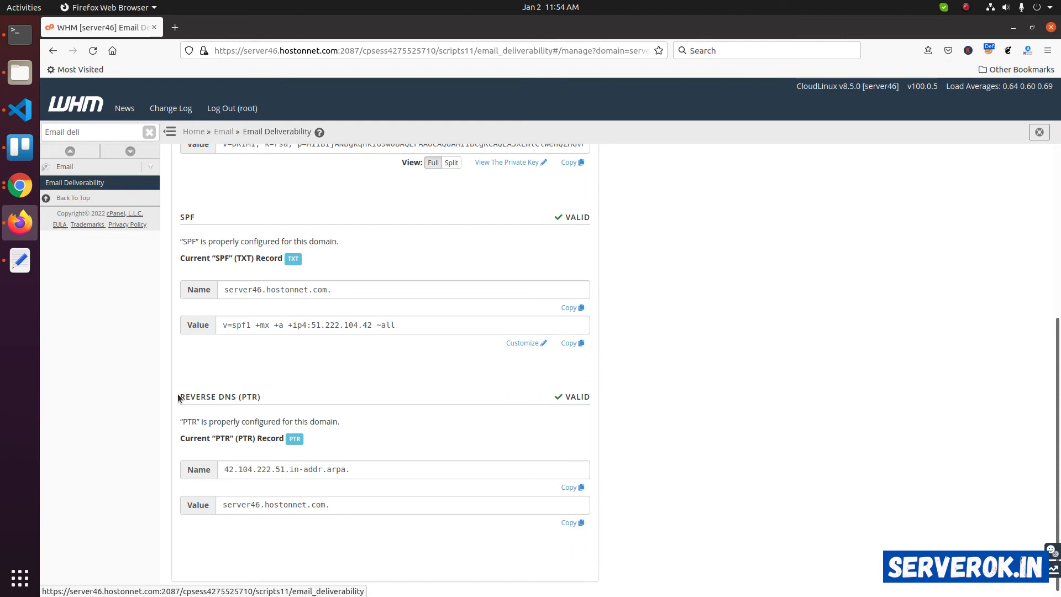
mouse_move(322, 421)
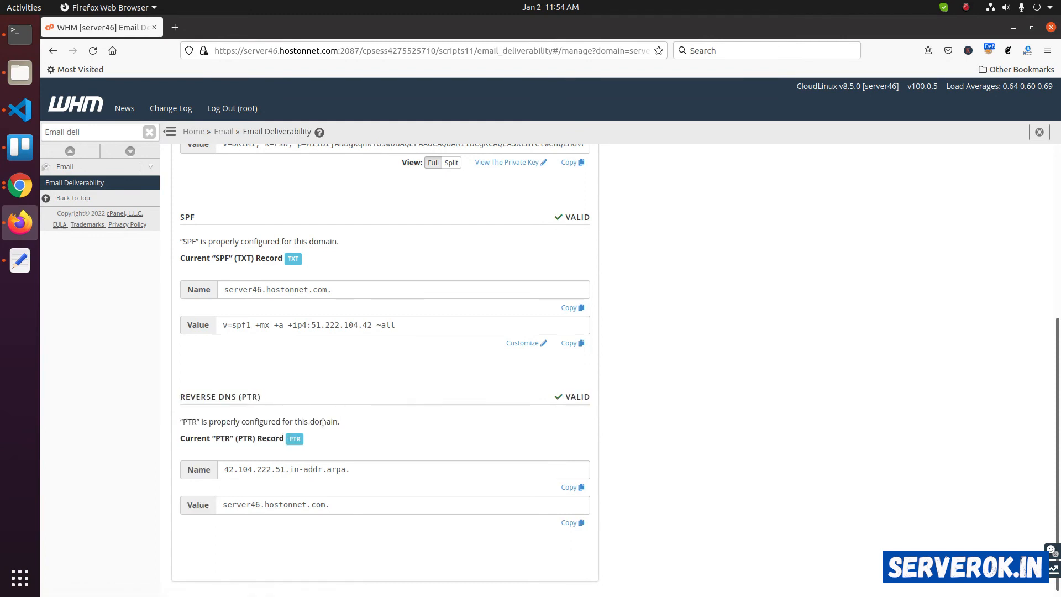
Step: Confirm the PTR check shows 51.222.104.42 pointing to server46.hostonnet.com as valid
double_click(223, 397)
type("s")
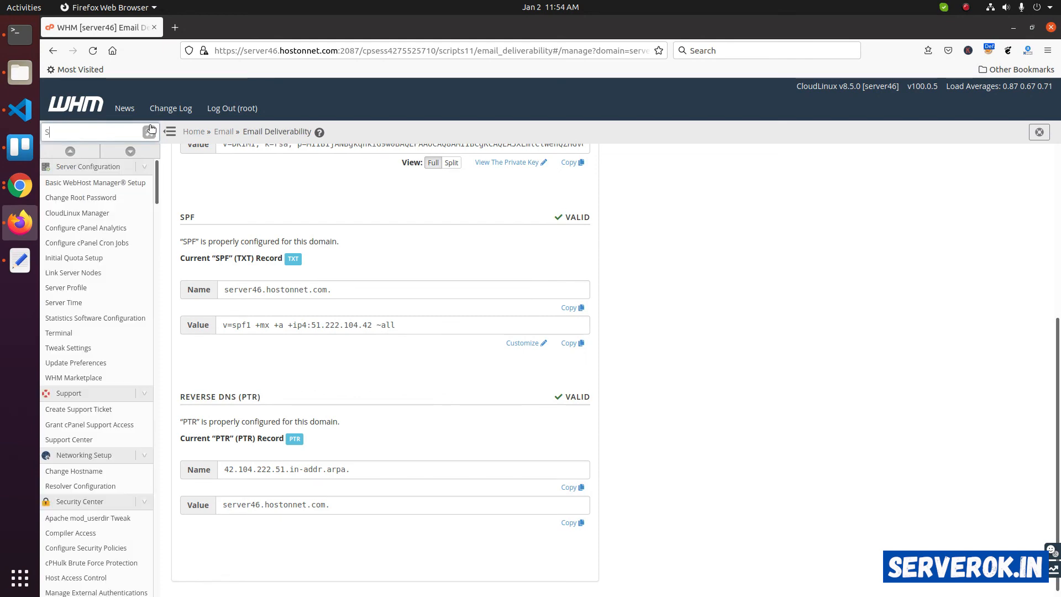
Step: Open Manage Service SSL Certificates and view the cPanel/WHM self-signed certificate details
left_click(93, 184)
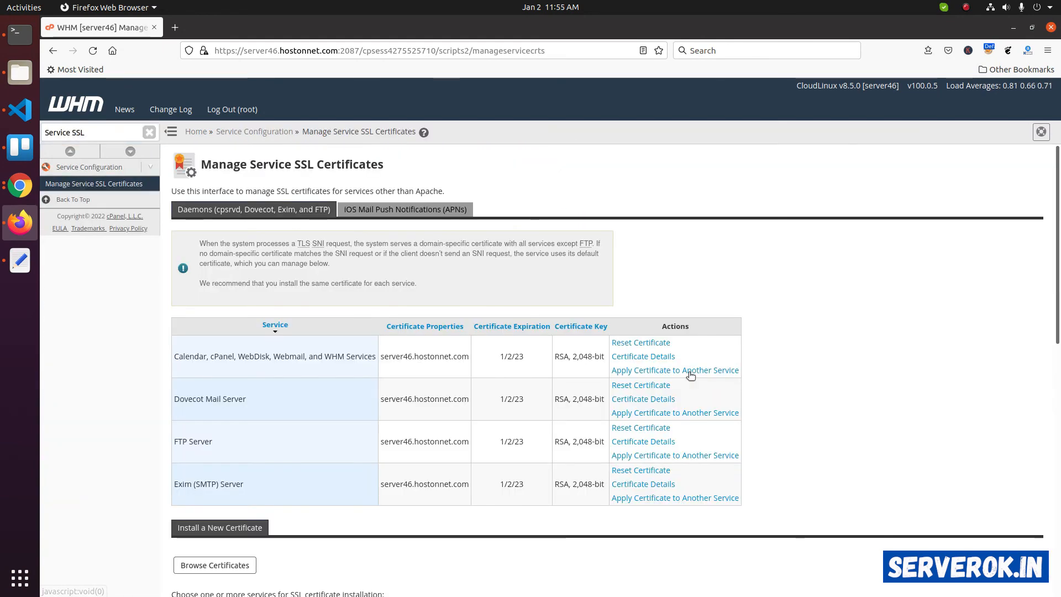
left_click(643, 356)
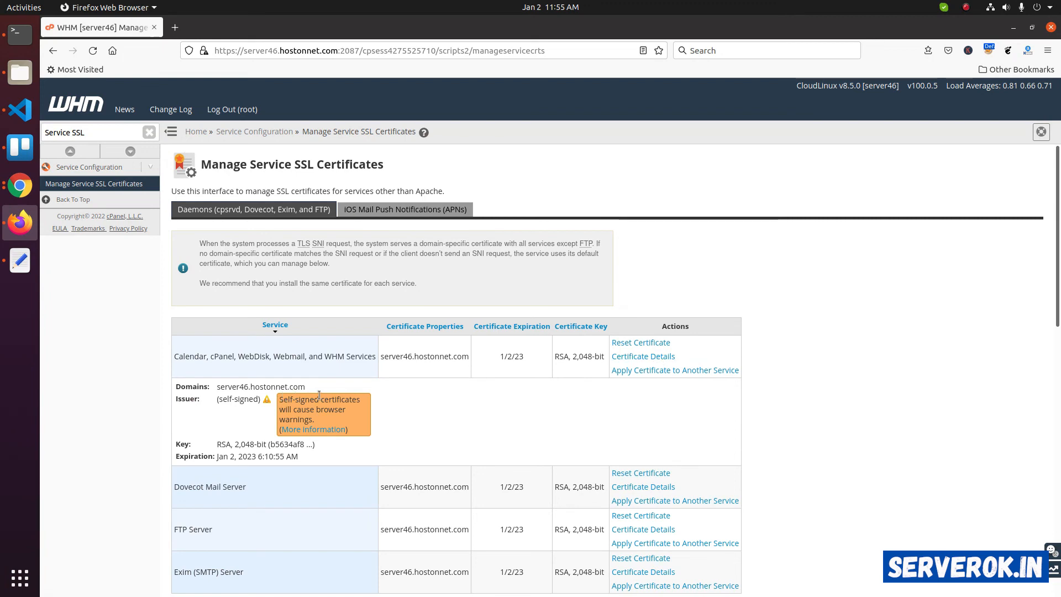
mouse_move(392, 411)
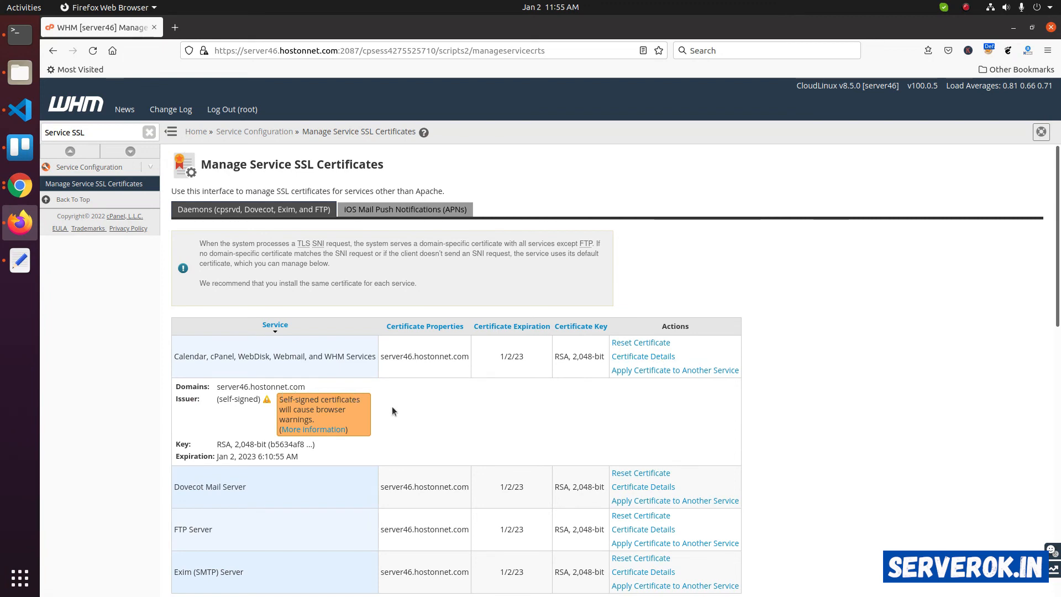
mouse_move(305, 403)
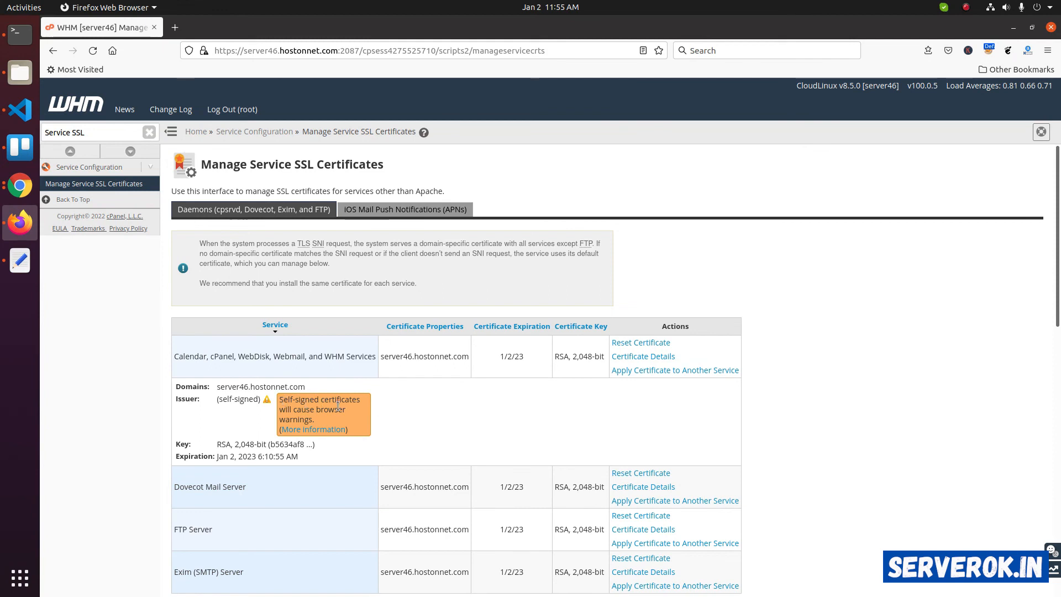
mouse_move(351, 416)
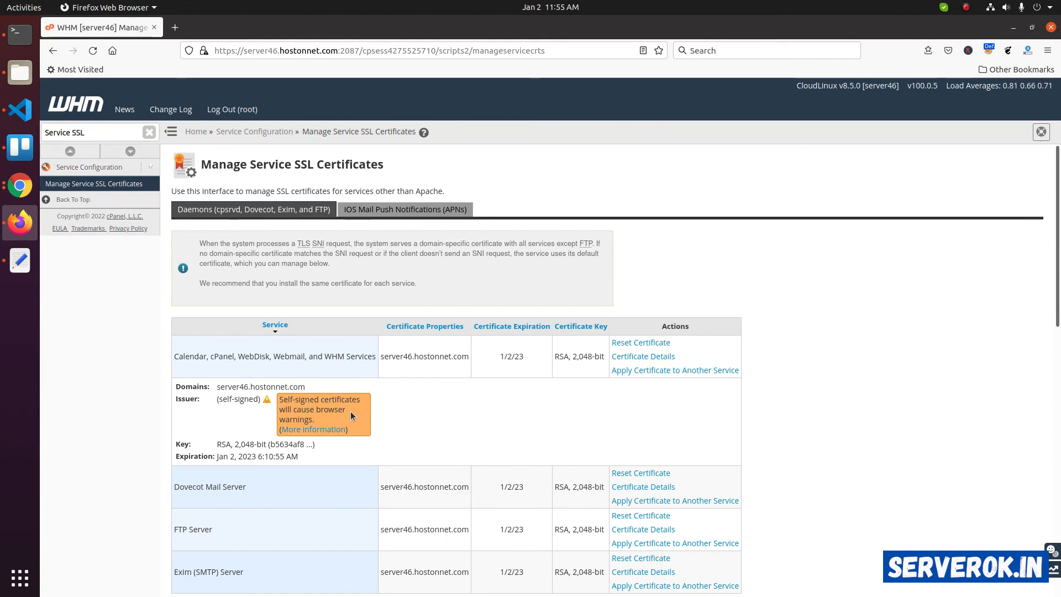